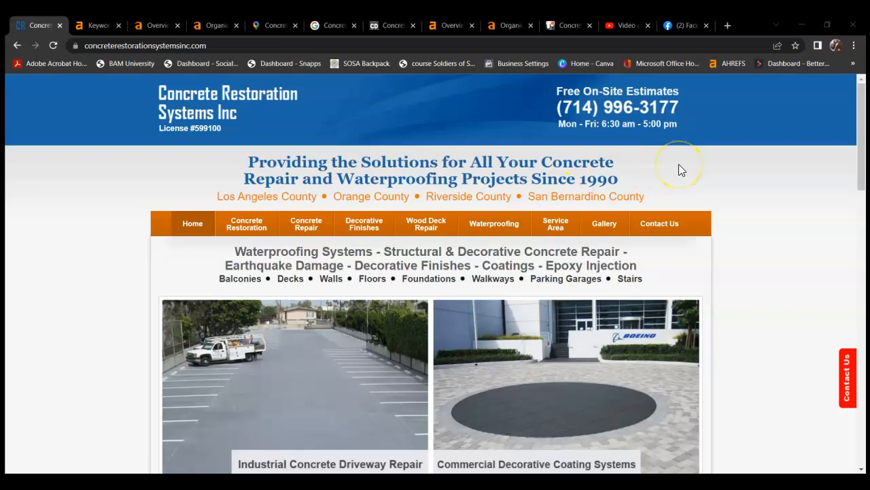
{"action": "mouse_move", "coordinate": [683, 169]}
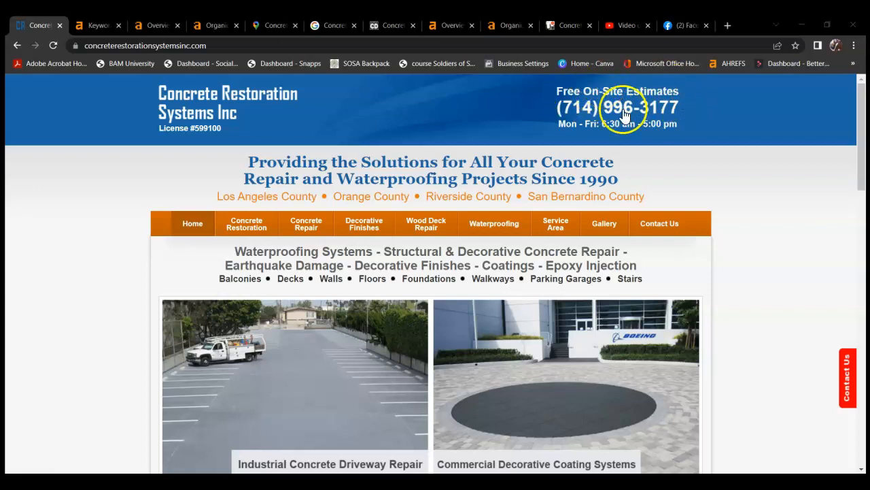
{"action": "mouse_move", "coordinate": [538, 138]}
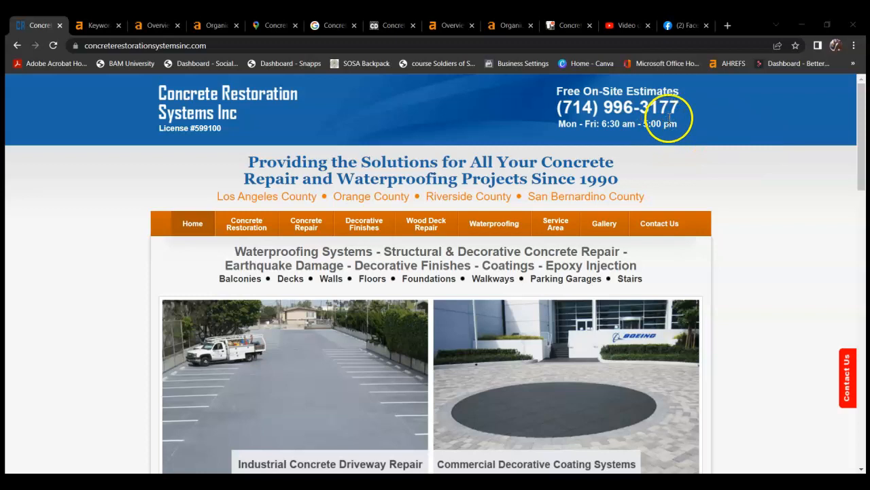
Step: Select the intro sentence listing restoration services across Los Angeles, Riverside and San Bernardino counties
{"action": "scroll", "scroll_direction": "down", "scroll_amount": 3}
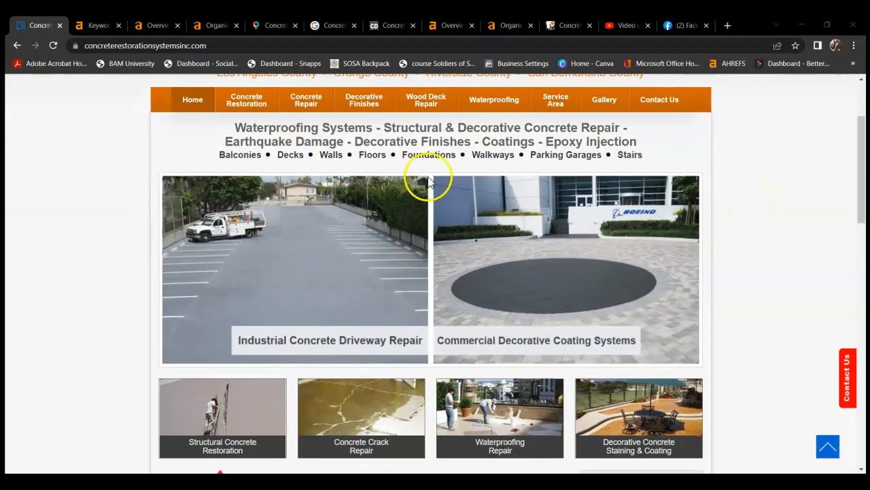
{"action": "scroll", "scroll_direction": "down", "scroll_amount": 3}
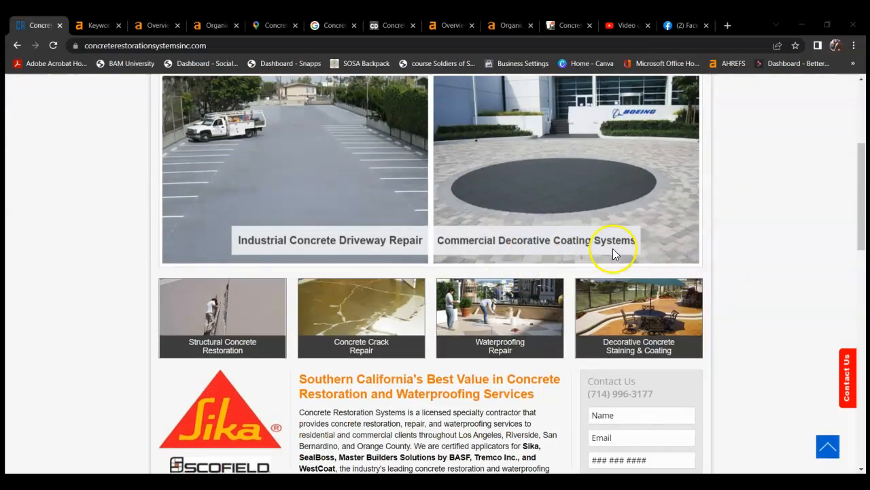
{"action": "mouse_move", "coordinate": [669, 237]}
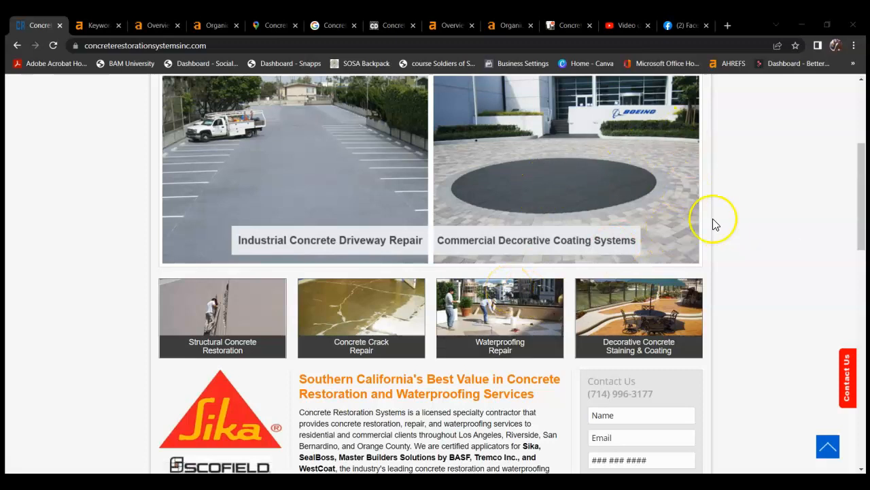
{"action": "scroll", "scroll_direction": "down", "scroll_amount": 3}
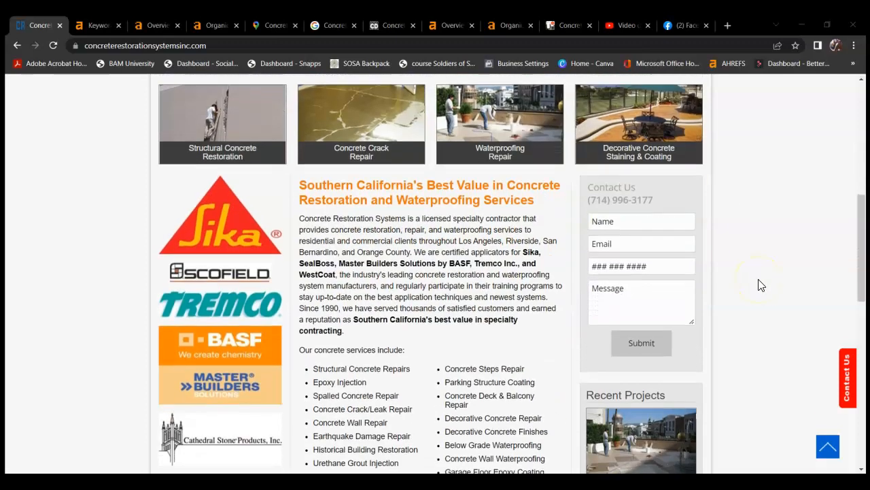
{"action": "scroll", "scroll_direction": "down", "scroll_amount": 3}
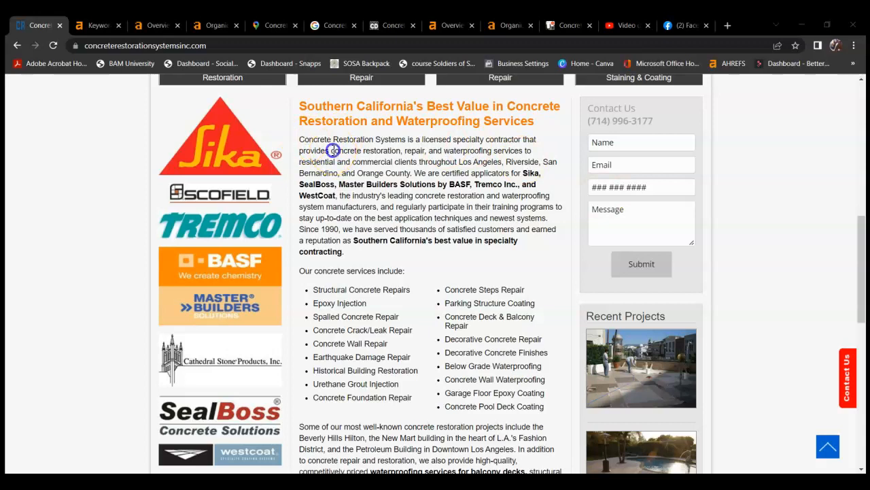
{"action": "left_click_drag", "start_coordinate": [333, 149], "coordinate": [360, 173]}
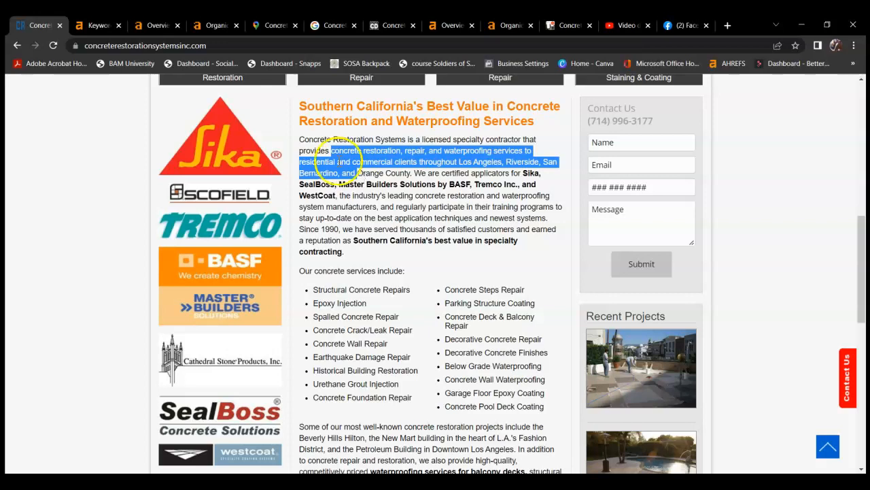
{"action": "left_click", "coordinate": [98, 24]}
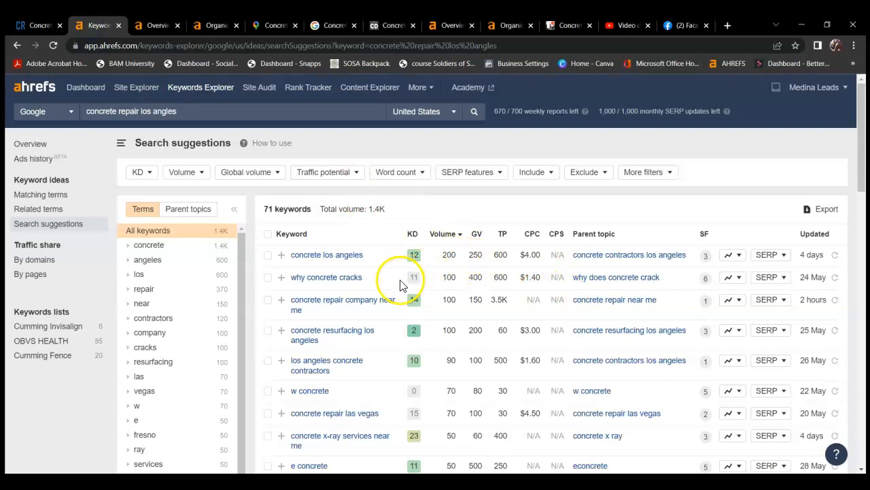
{"action": "mouse_move", "coordinate": [387, 275]}
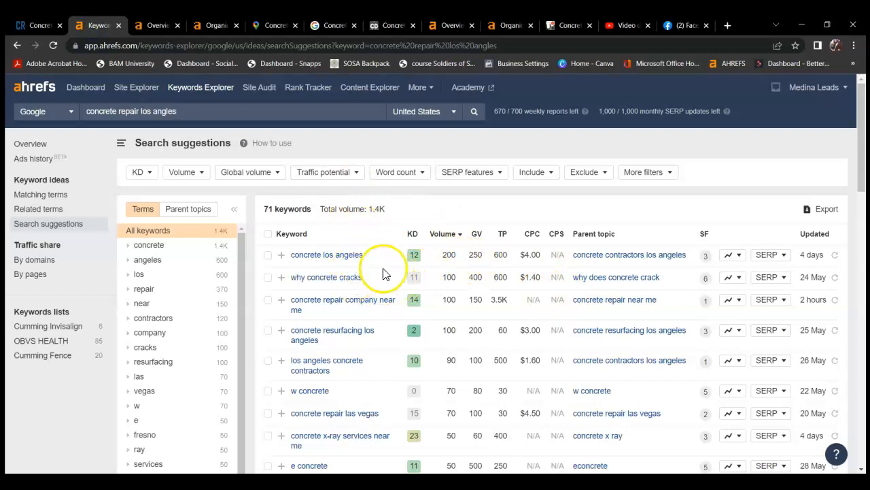
{"action": "scroll", "scroll_direction": "down", "scroll_amount": 3}
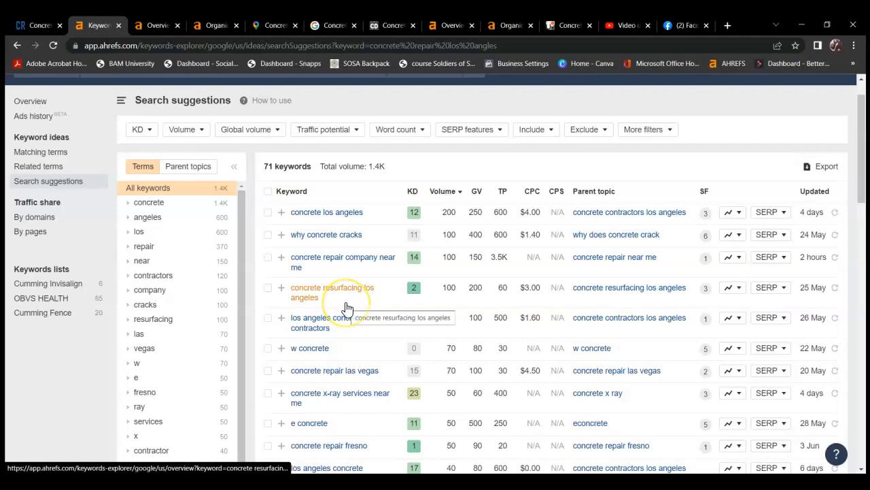
{"action": "mouse_move", "coordinate": [361, 255]}
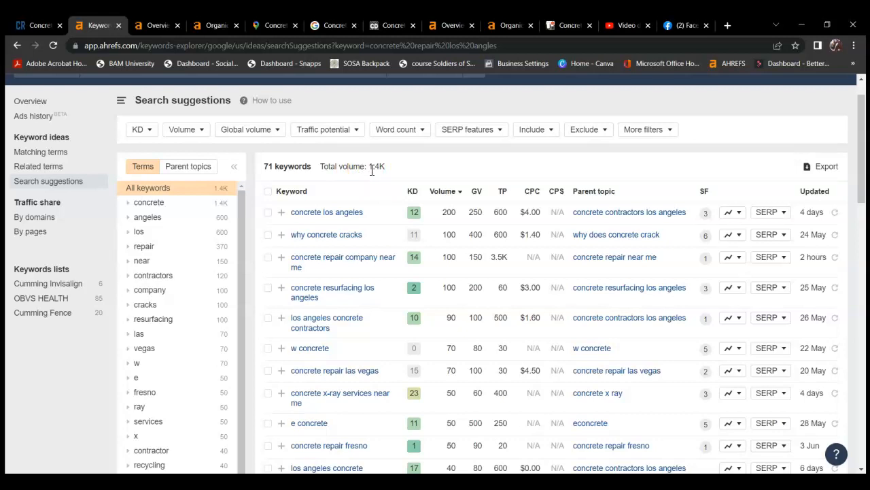
{"action": "mouse_move", "coordinate": [503, 166]}
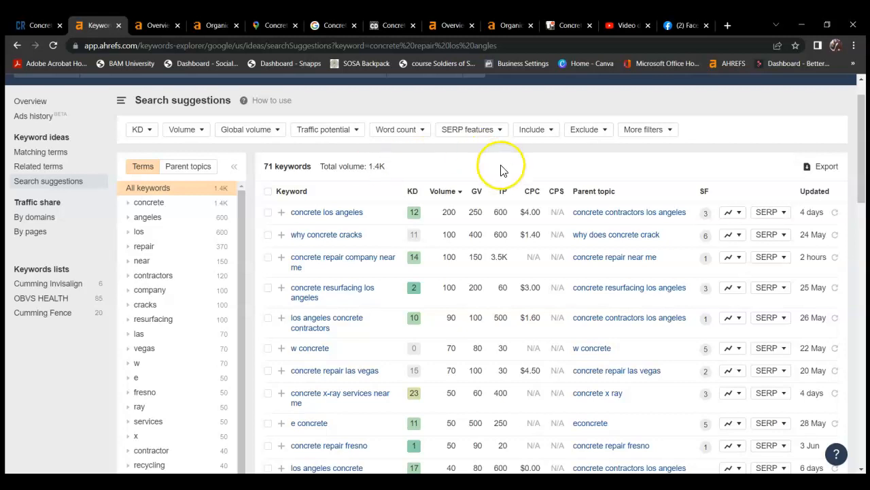
{"action": "mouse_move", "coordinate": [533, 166]}
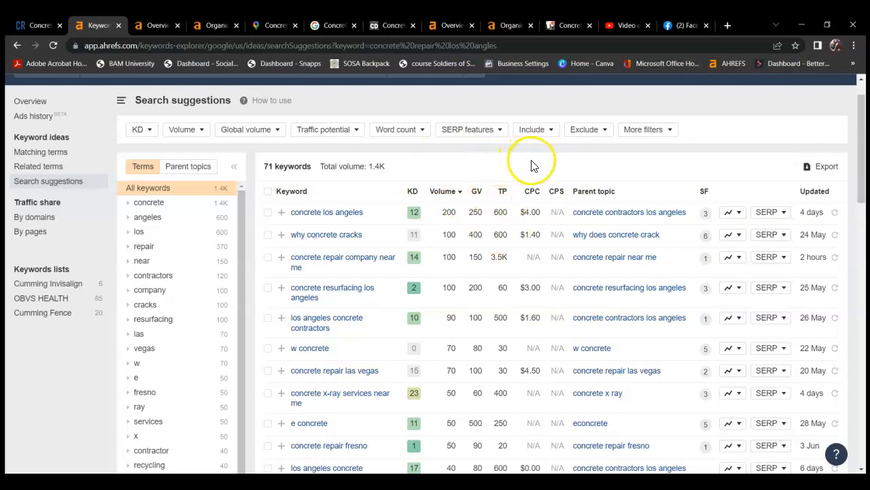
{"action": "mouse_move", "coordinate": [492, 165]}
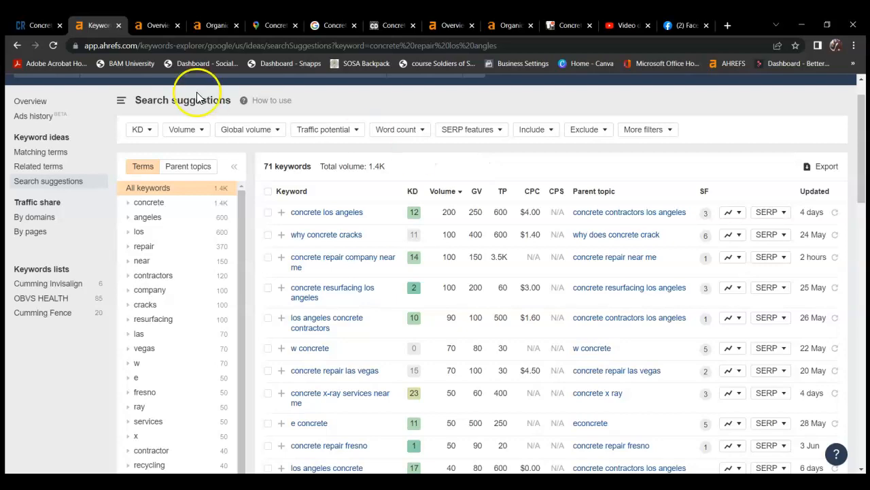
Step: Back on the client's homepage, bring up the context menu for the Commercial Decorative Coating Systems photo
{"action": "left_click", "coordinate": [34, 24]}
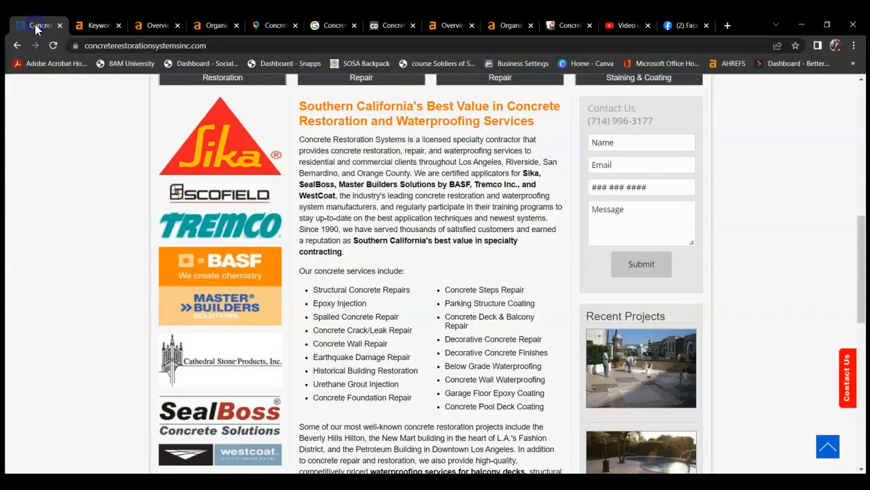
{"action": "scroll", "scroll_direction": "down", "scroll_amount": 3}
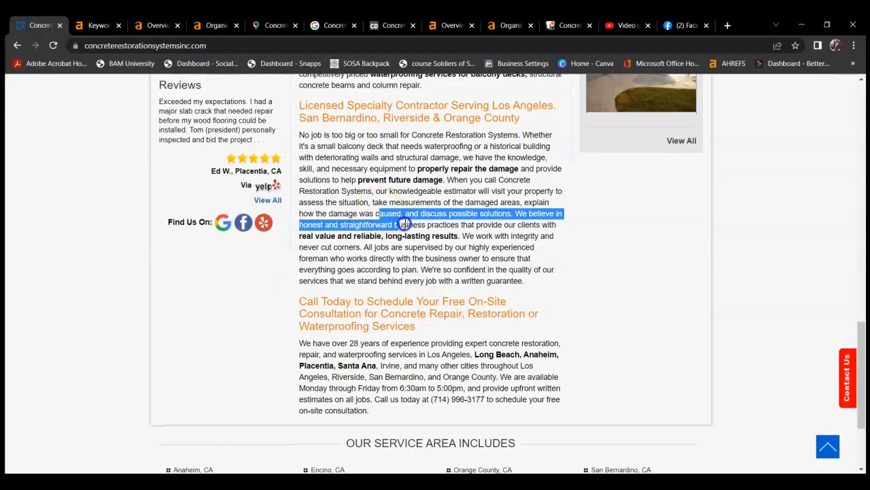
{"action": "scroll", "scroll_direction": "up", "scroll_amount": 3}
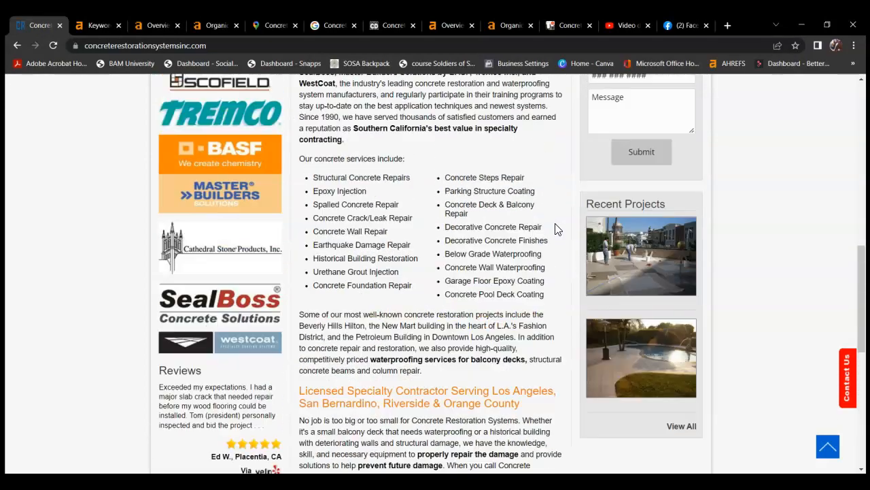
{"action": "right_click", "coordinate": [541, 353]}
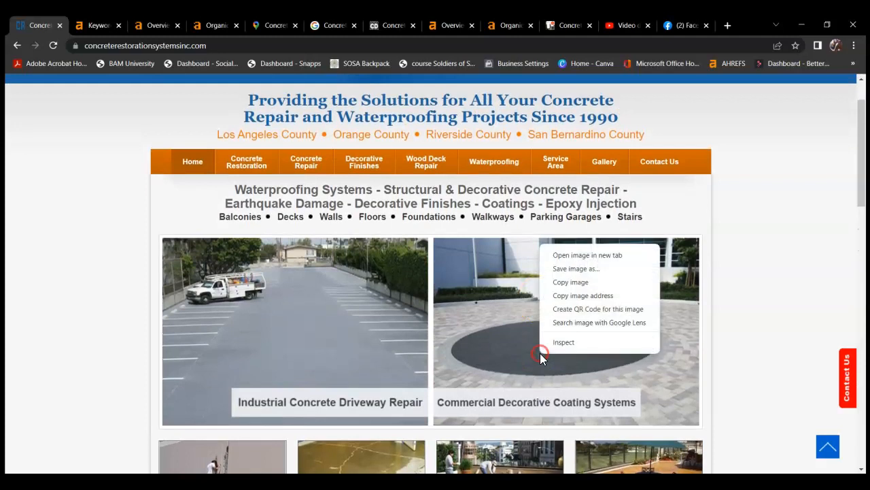
{"action": "mouse_move", "coordinate": [587, 269]}
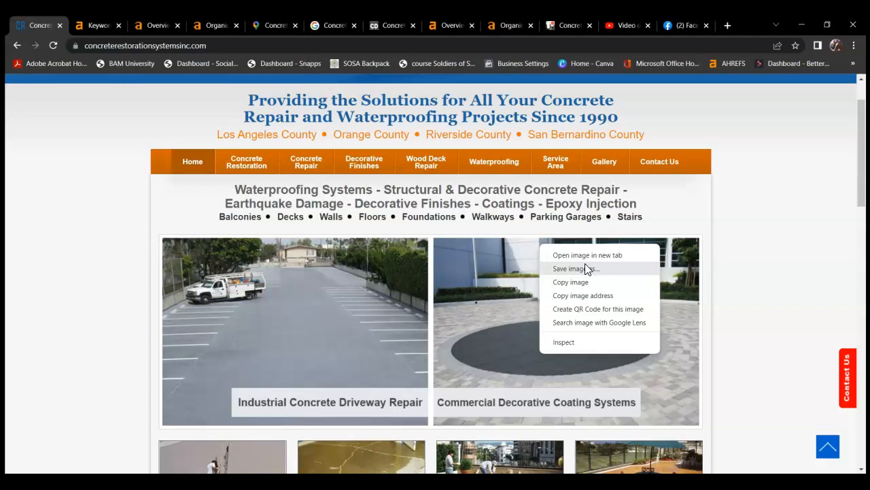
{"action": "mouse_move", "coordinate": [778, 243]}
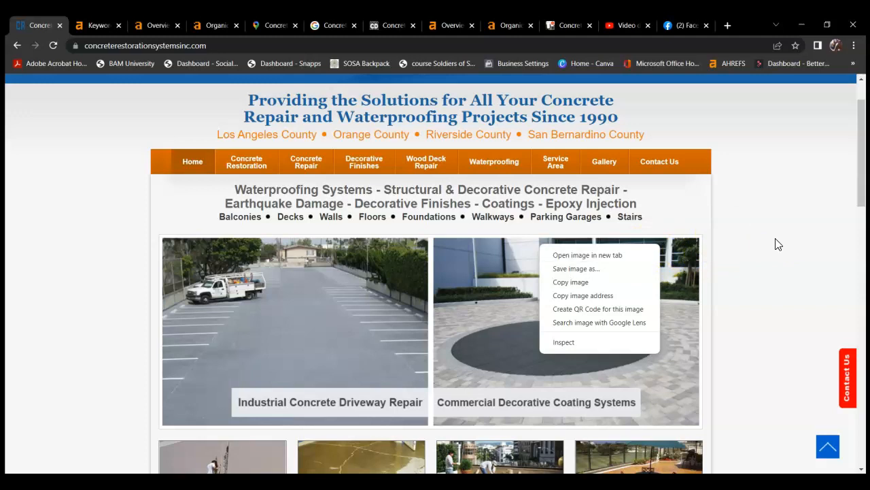
{"action": "scroll", "scroll_direction": "down", "scroll_amount": 3}
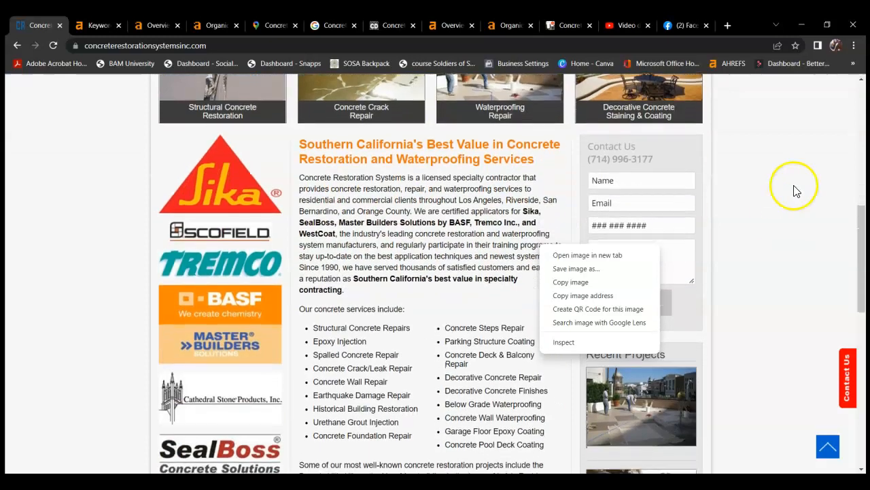
Step: Close the photo's context menu and return to the top of the homepage
{"action": "left_click", "coordinate": [375, 223]}
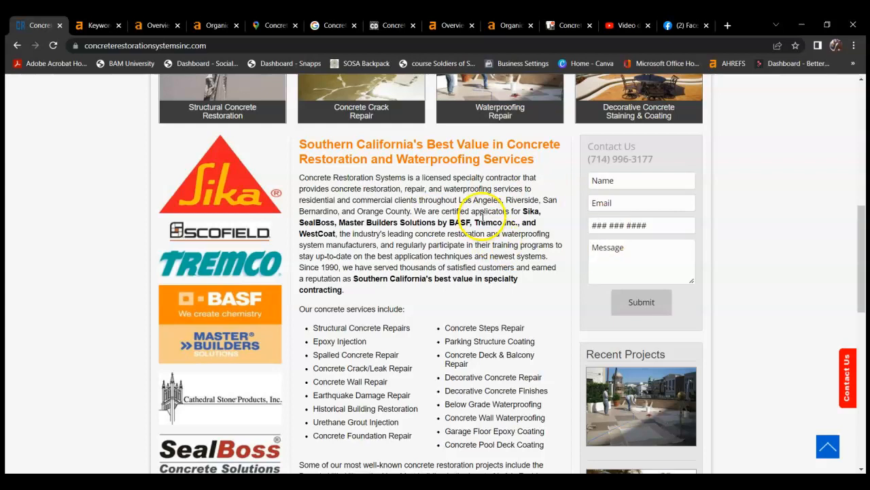
{"action": "scroll", "scroll_direction": "up", "scroll_amount": 3}
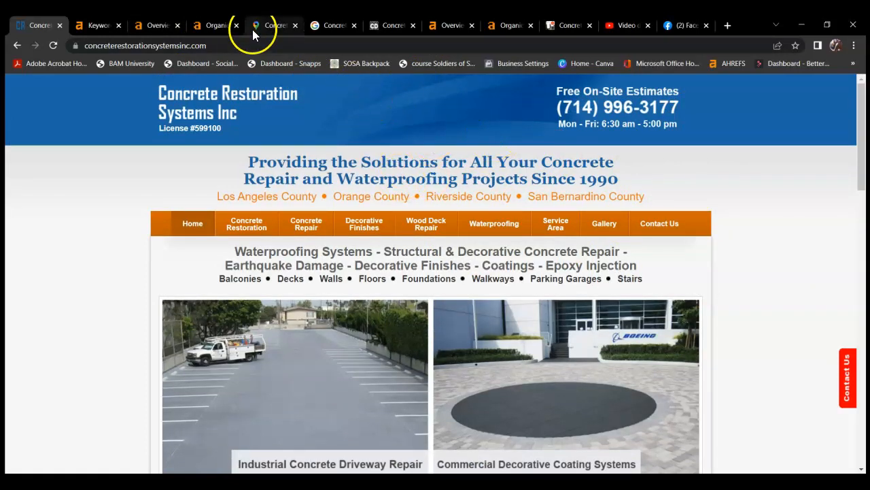
{"action": "mouse_move", "coordinate": [272, 25]}
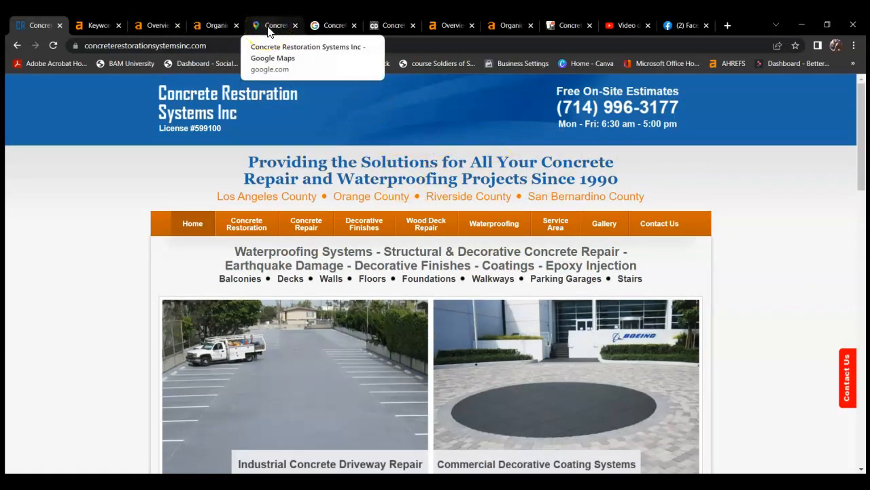
Step: Check the Concrete Restoration Systems Inc Maps listing, then the 'Concrete Restoration los angeles' results
{"action": "left_click", "coordinate": [275, 24]}
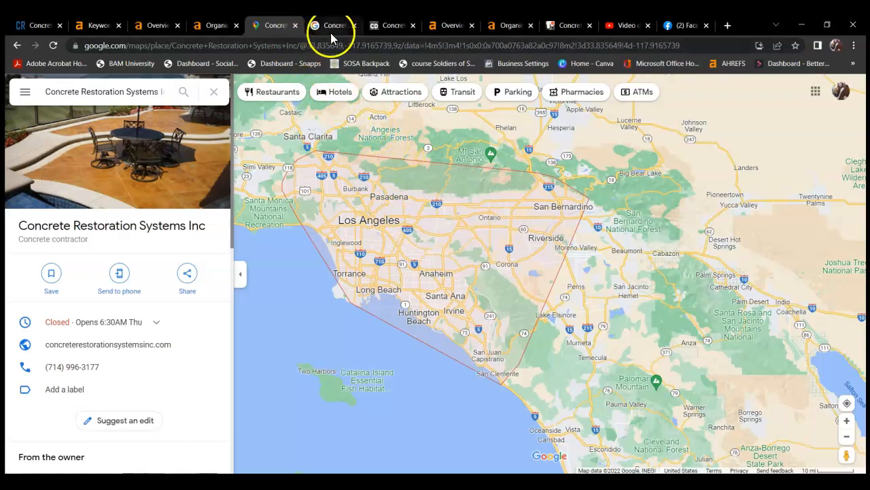
{"action": "left_click", "coordinate": [333, 24]}
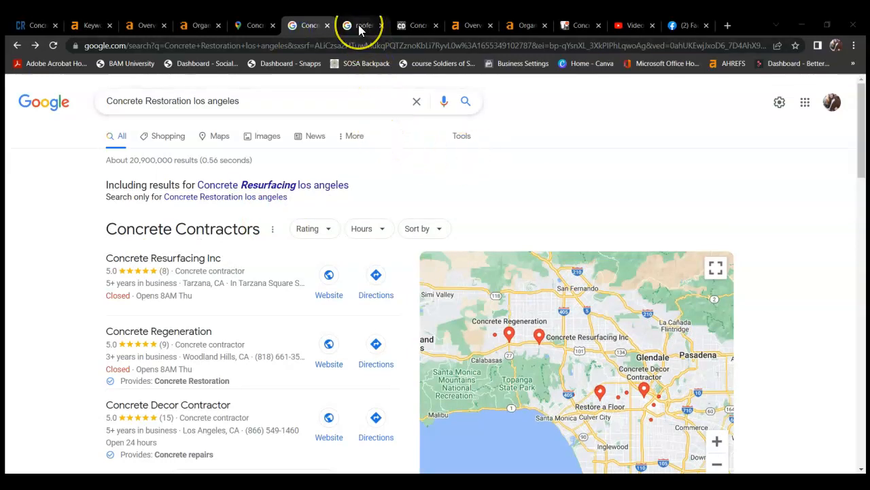
Step: Show the 'roofers los angeles' results with the sponsored nearby roofer listings
{"action": "left_click", "coordinate": [360, 24]}
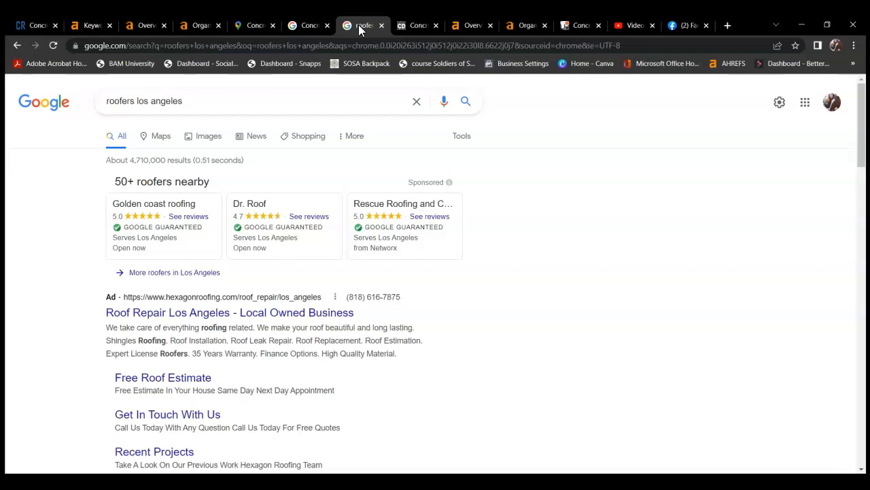
{"action": "mouse_move", "coordinate": [710, 197]}
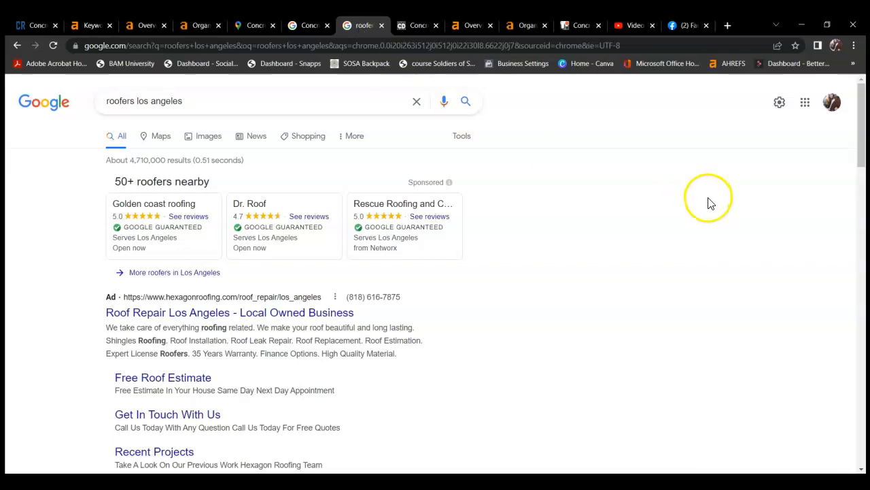
{"action": "mouse_move", "coordinate": [673, 134]}
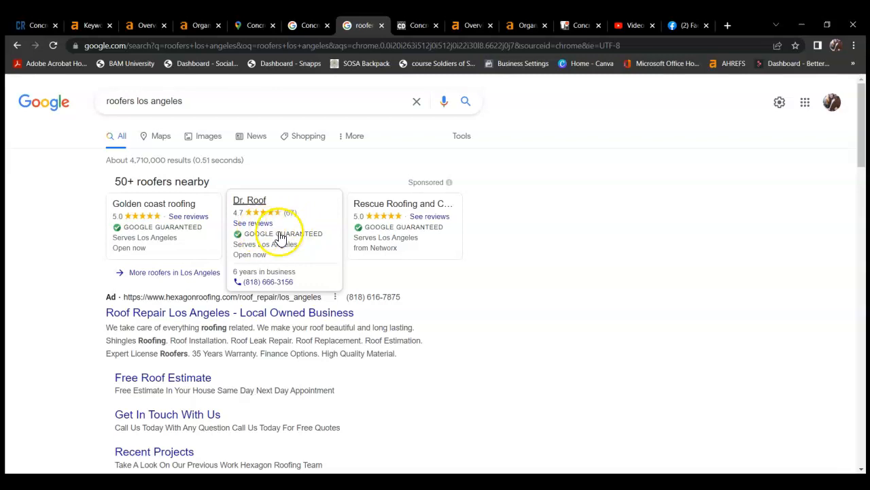
{"action": "mouse_move", "coordinate": [292, 245]}
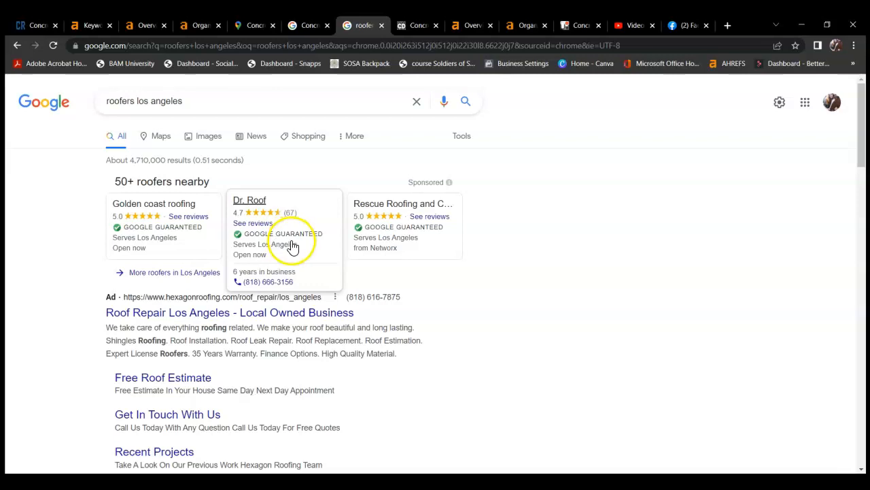
{"action": "mouse_move", "coordinate": [184, 242]}
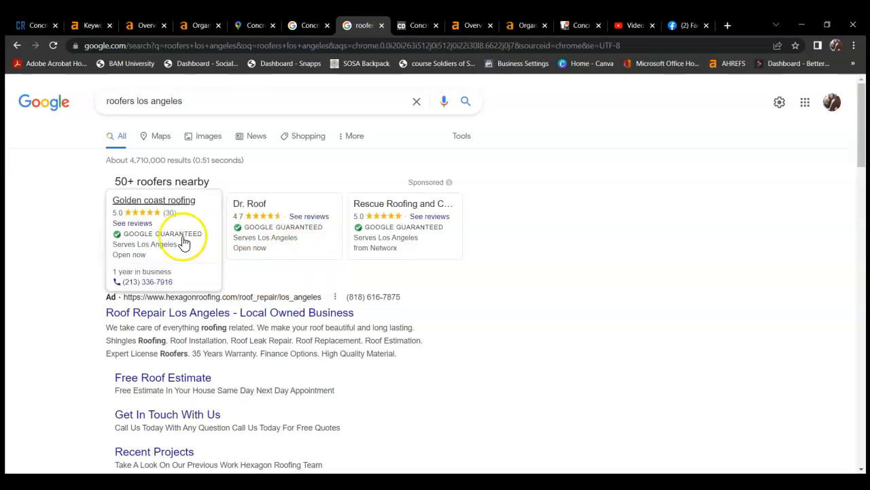
{"action": "mouse_move", "coordinate": [232, 218]}
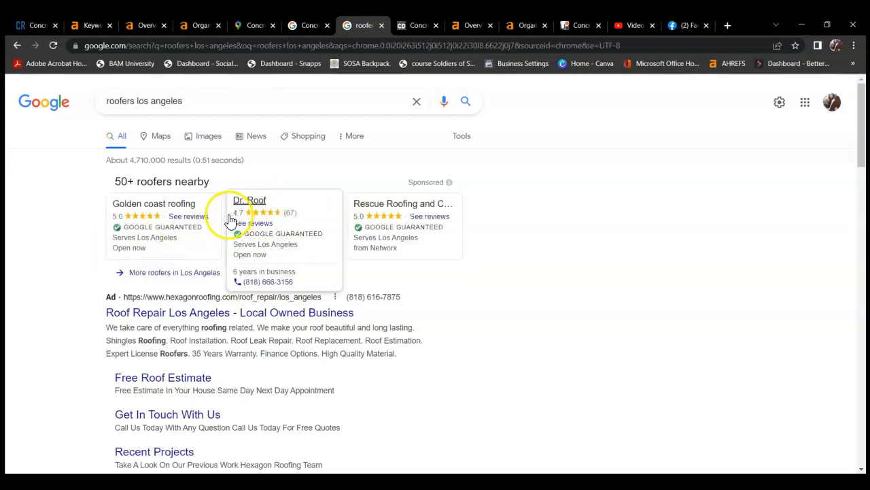
{"action": "mouse_move", "coordinate": [321, 254]}
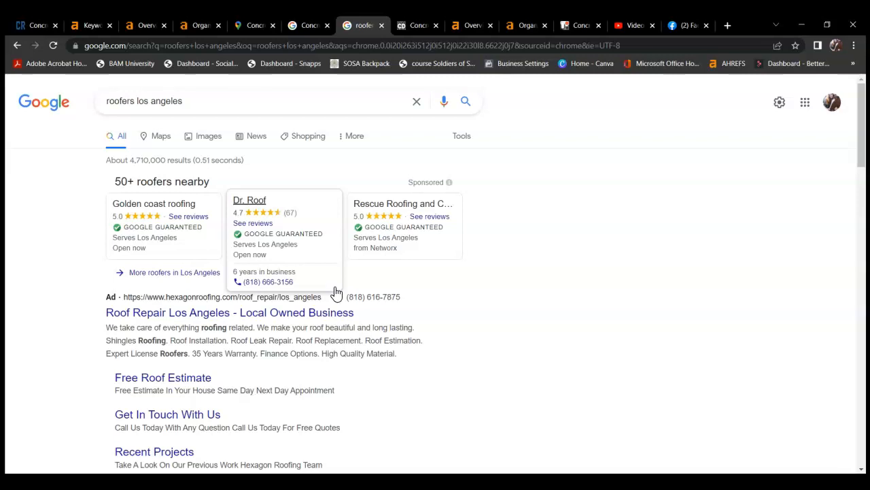
{"action": "mouse_move", "coordinate": [523, 256]}
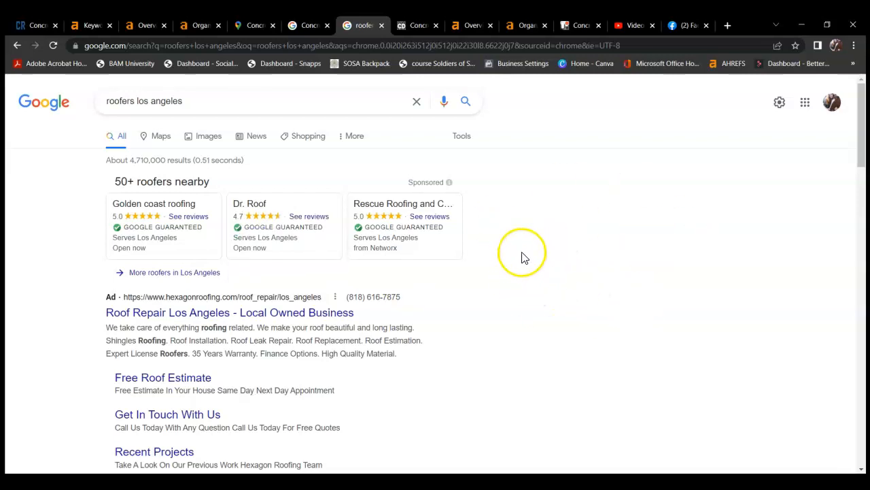
Step: Scroll the roofers results down to the Roofing Contractors local listings below the ad
{"action": "scroll", "scroll_direction": "down", "scroll_amount": 3}
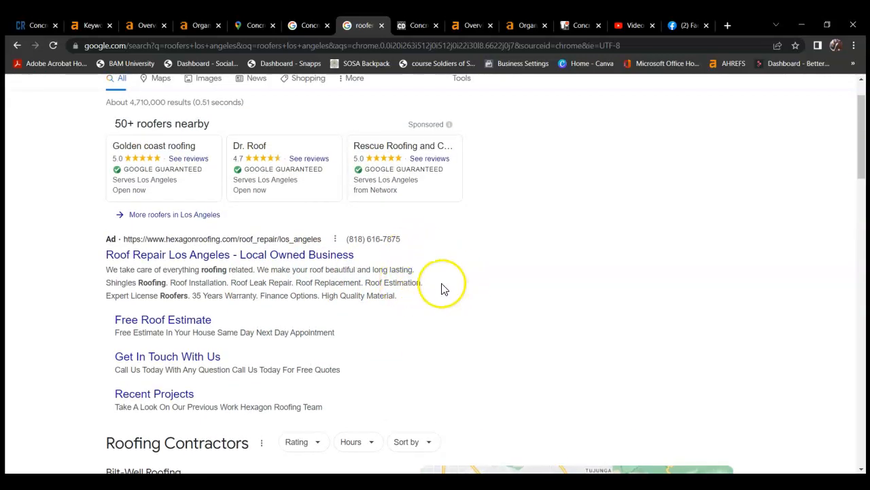
{"action": "mouse_move", "coordinate": [443, 286]}
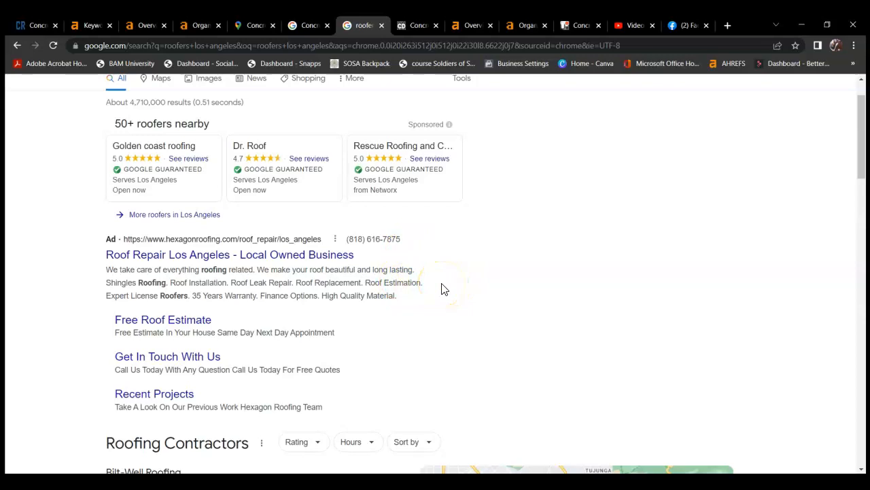
{"action": "mouse_move", "coordinate": [442, 288]}
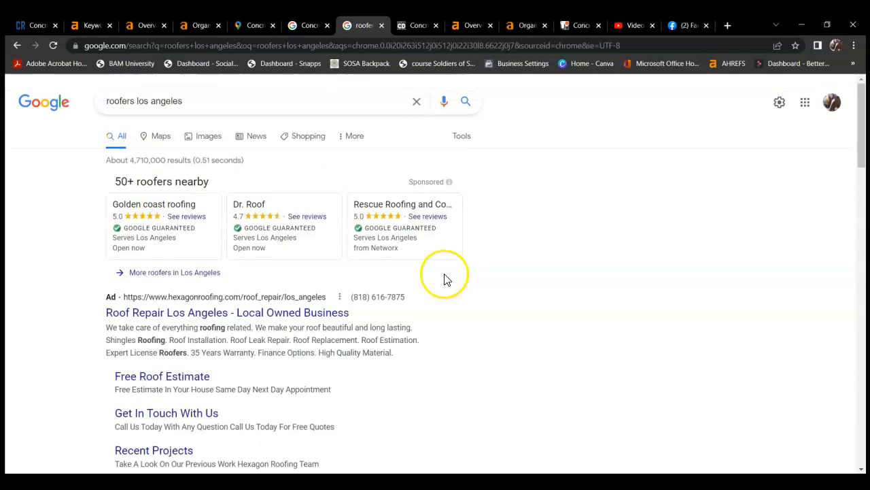
{"action": "mouse_move", "coordinate": [219, 87]}
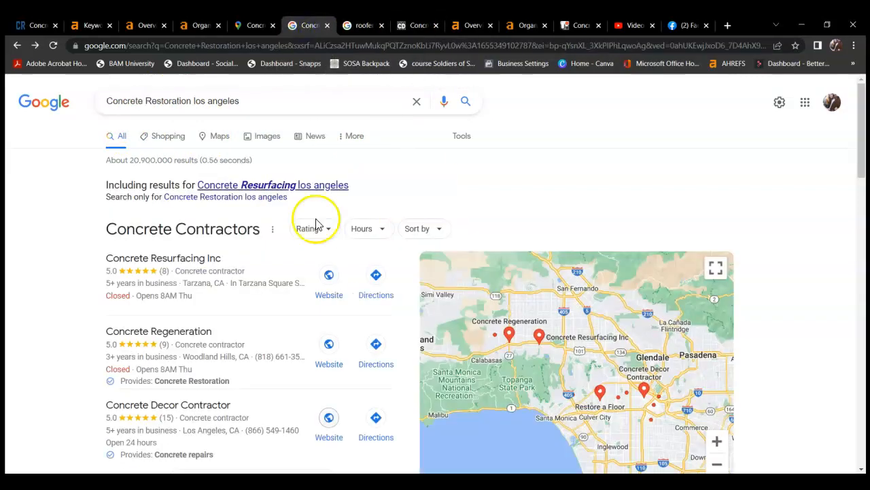
{"action": "scroll", "scroll_direction": "down", "scroll_amount": 3}
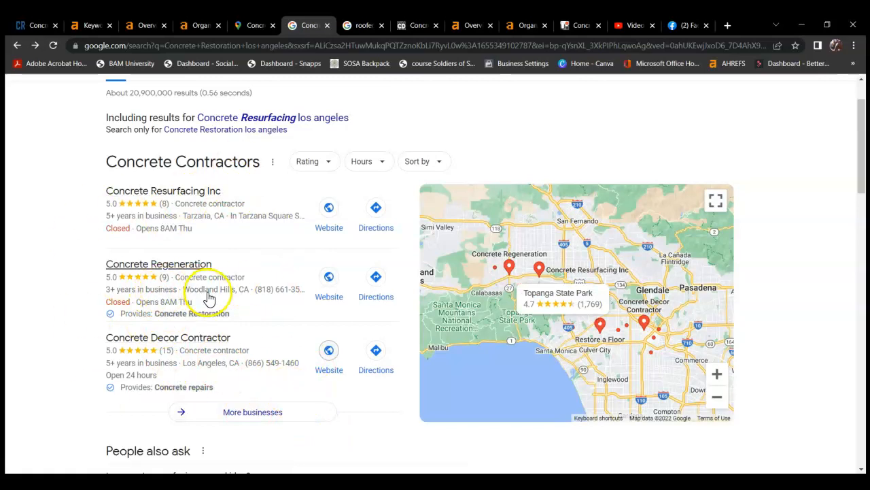
{"action": "left_click", "coordinate": [87, 24]}
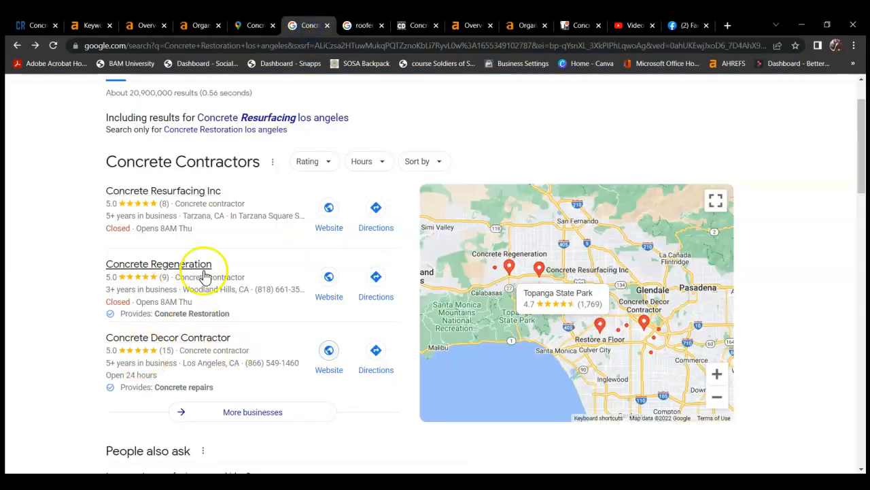
{"action": "mouse_move", "coordinate": [252, 306]}
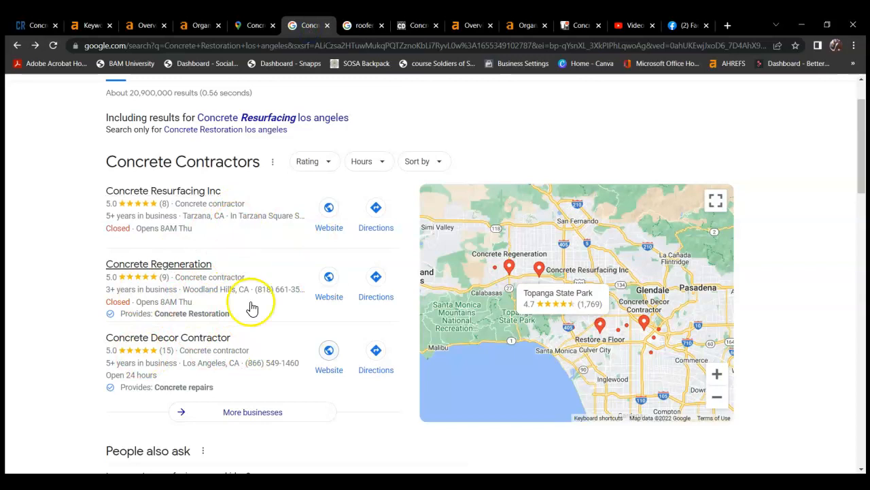
{"action": "scroll", "scroll_direction": "down", "scroll_amount": 3}
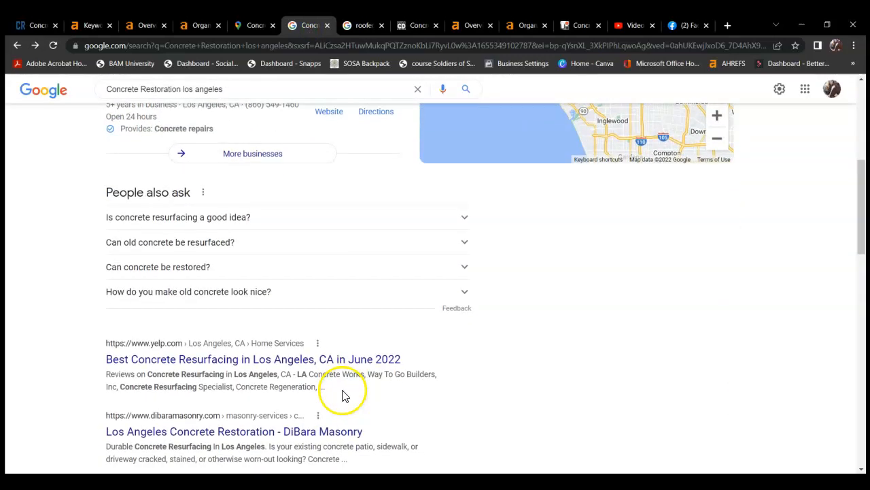
{"action": "scroll", "scroll_direction": "down", "scroll_amount": 3}
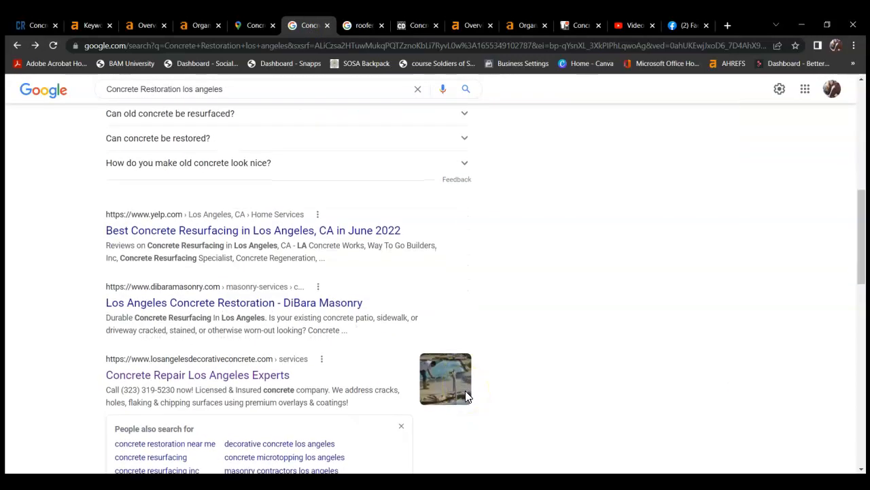
{"action": "scroll", "scroll_direction": "down", "scroll_amount": 3}
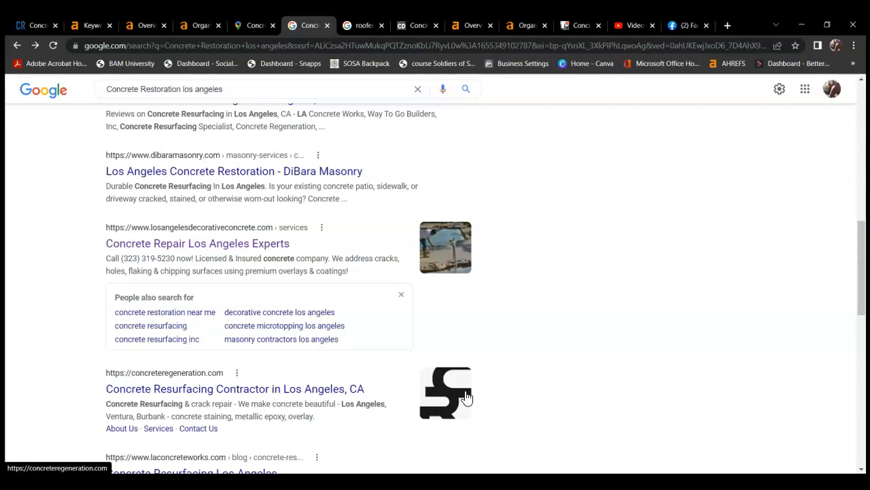
{"action": "scroll", "scroll_direction": "up", "scroll_amount": 3}
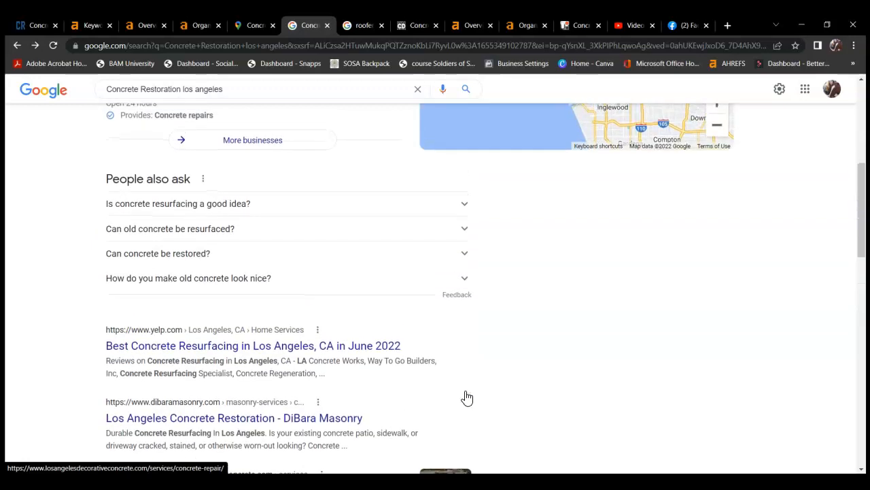
{"action": "scroll", "scroll_direction": "down", "scroll_amount": 3}
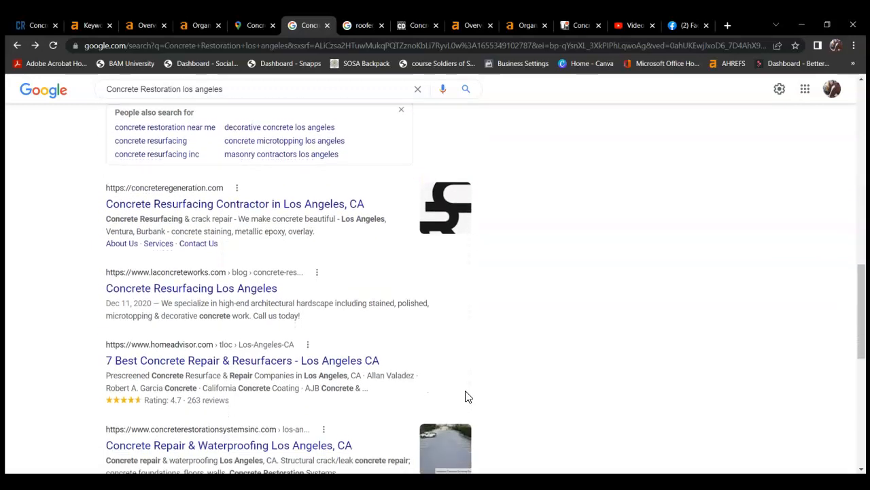
{"action": "scroll", "scroll_direction": "down", "scroll_amount": 3}
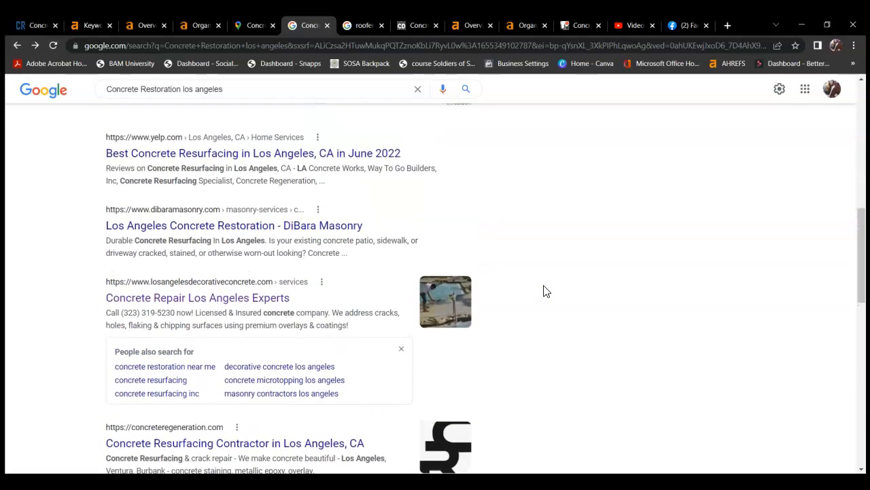
{"action": "scroll", "scroll_direction": "up", "scroll_amount": 3}
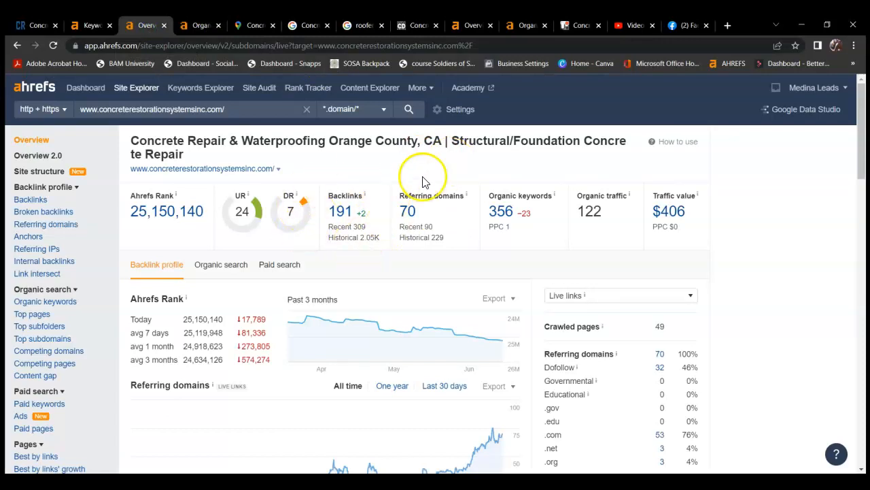
{"action": "mouse_move", "coordinate": [401, 190]}
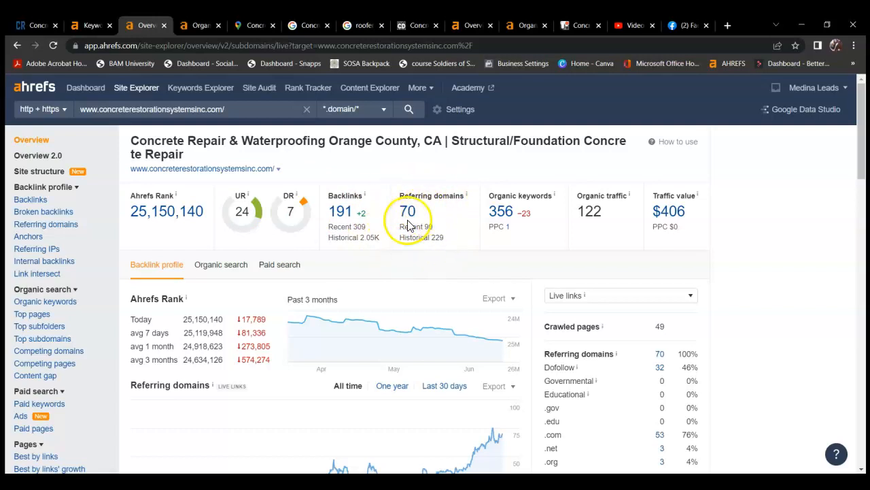
{"action": "mouse_move", "coordinate": [264, 207]}
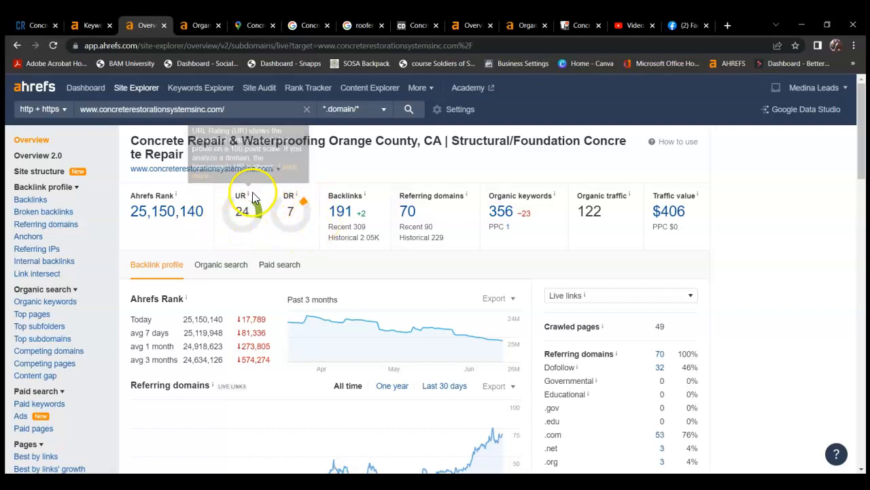
{"action": "mouse_move", "coordinate": [266, 183]}
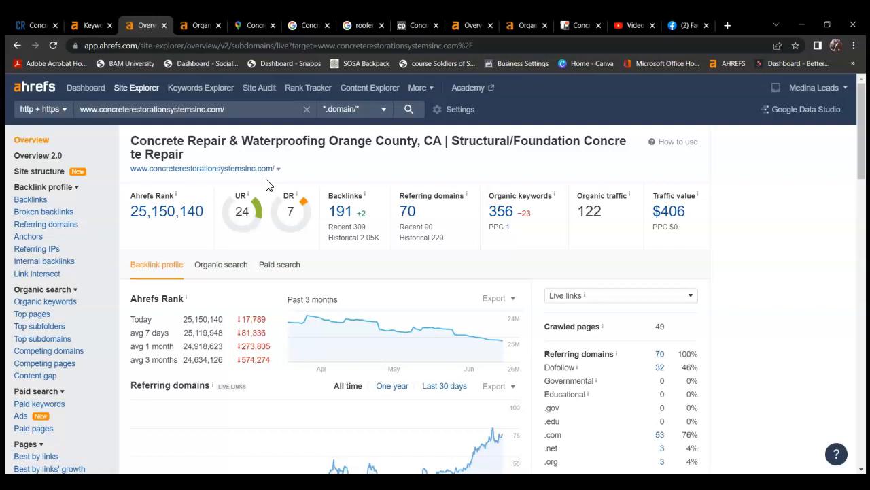
{"action": "mouse_move", "coordinate": [265, 197]}
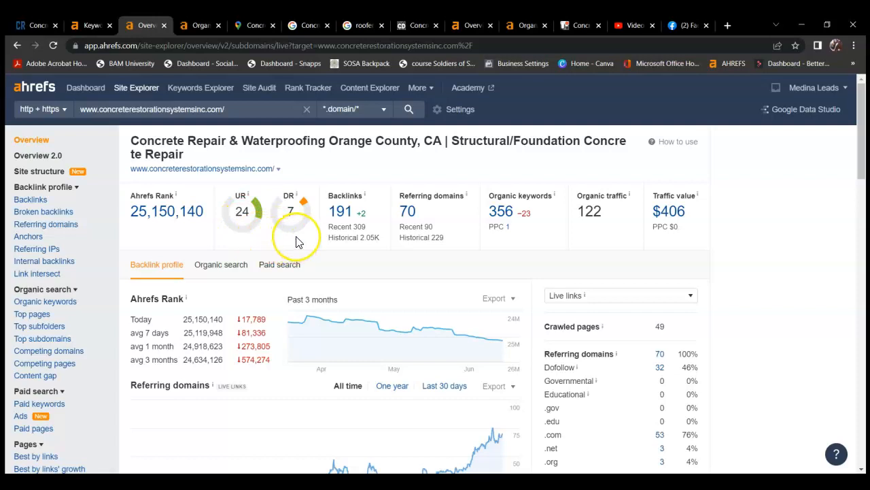
{"action": "mouse_move", "coordinate": [251, 247]}
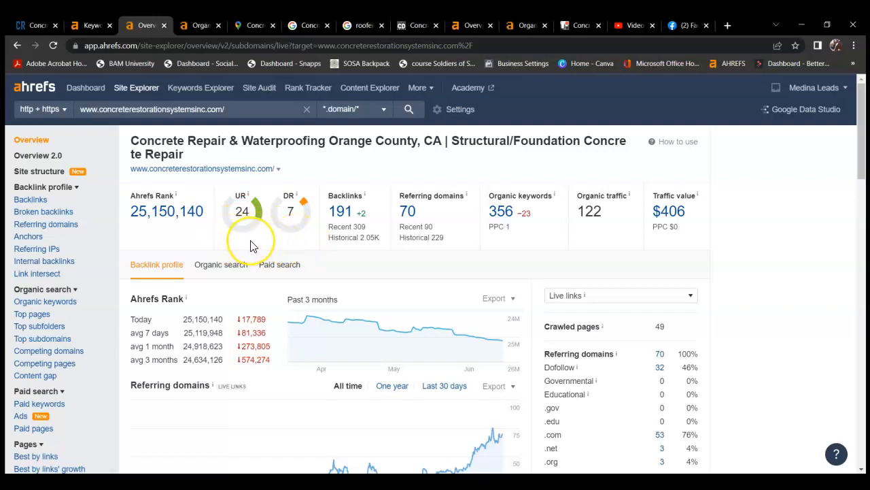
{"action": "mouse_move", "coordinate": [308, 246]}
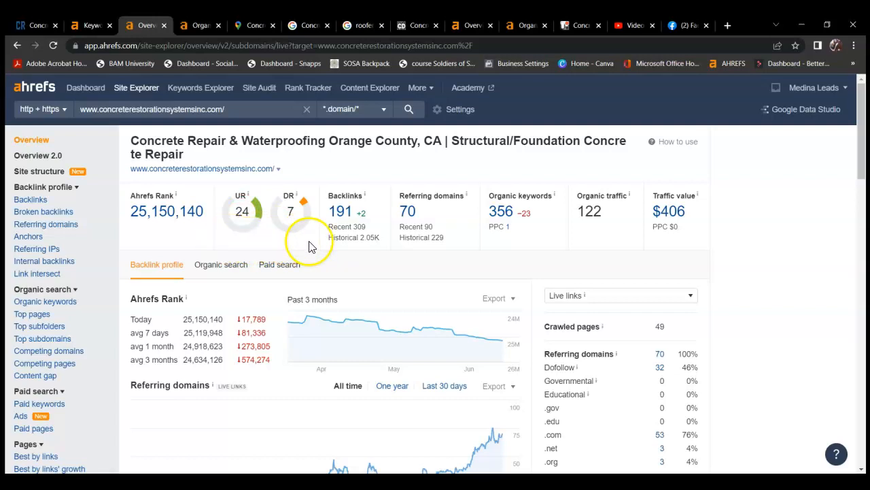
{"action": "mouse_move", "coordinate": [408, 302]}
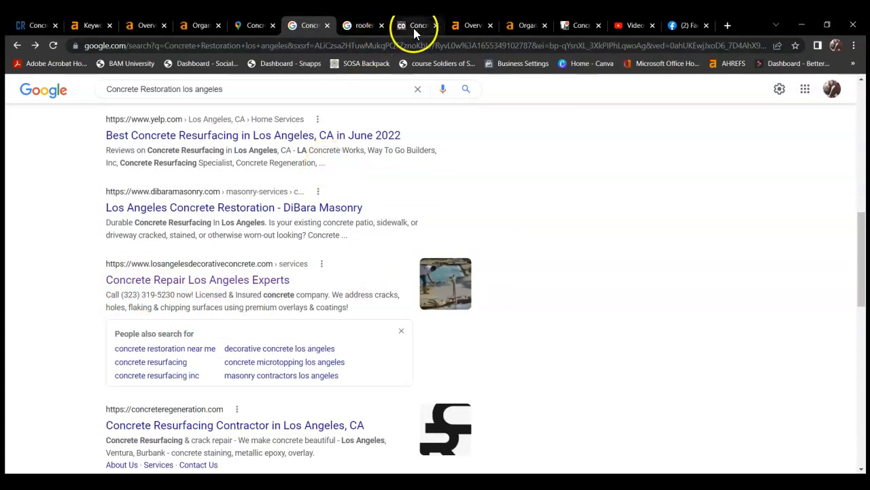
Step: Browse down the Concrete Decor Contractor homepage, then return to its Ahrefs overview
{"action": "left_click", "coordinate": [417, 25]}
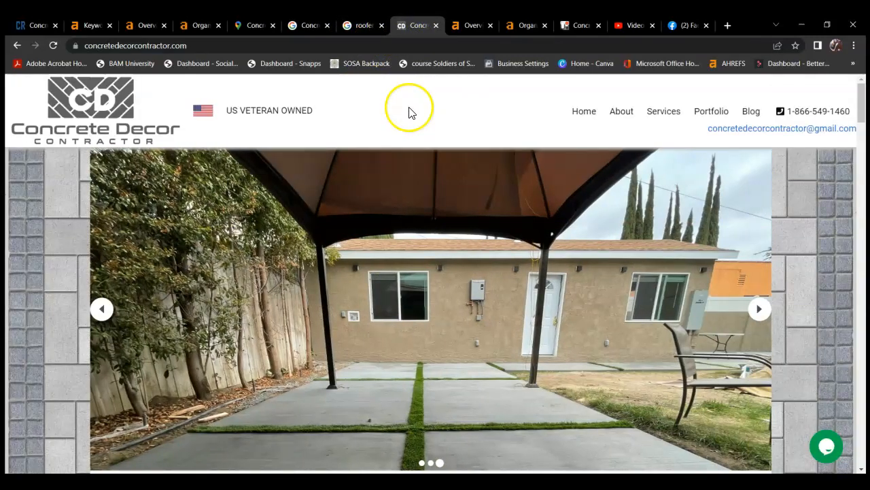
{"action": "left_click", "coordinate": [310, 24]}
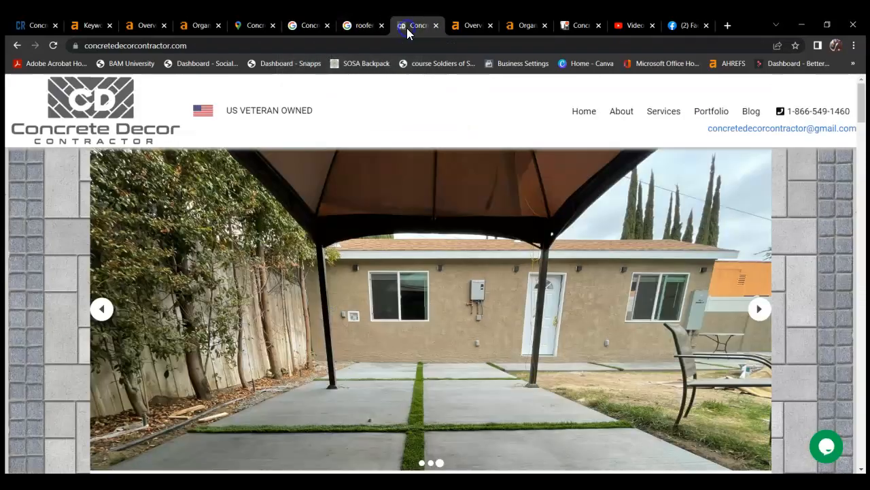
{"action": "scroll", "scroll_direction": "down", "scroll_amount": 3}
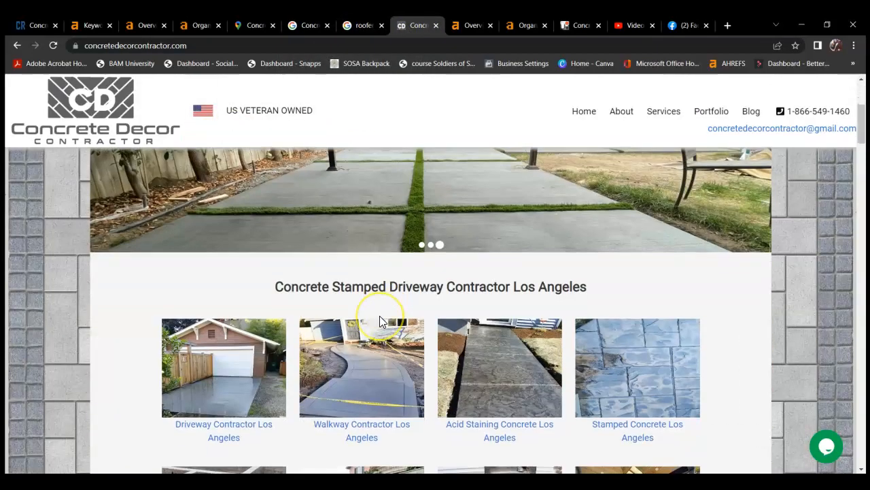
{"action": "scroll", "scroll_direction": "down", "scroll_amount": 3}
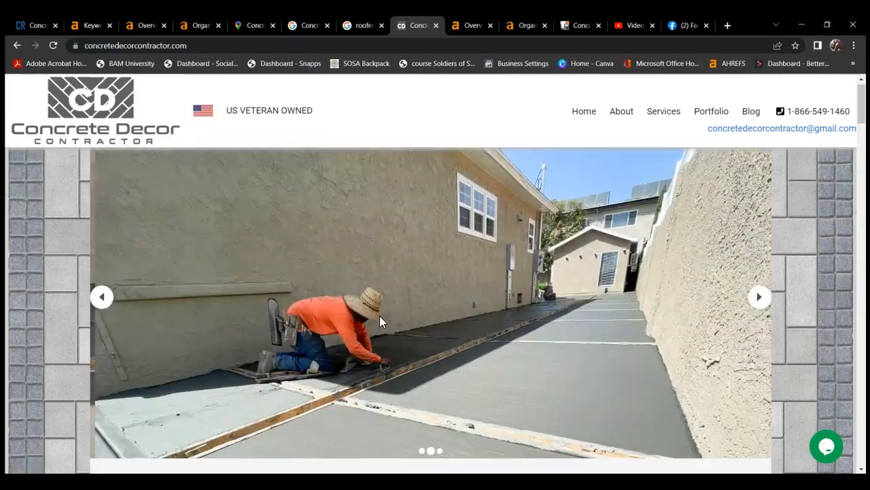
{"action": "scroll", "scroll_direction": "down", "scroll_amount": 3}
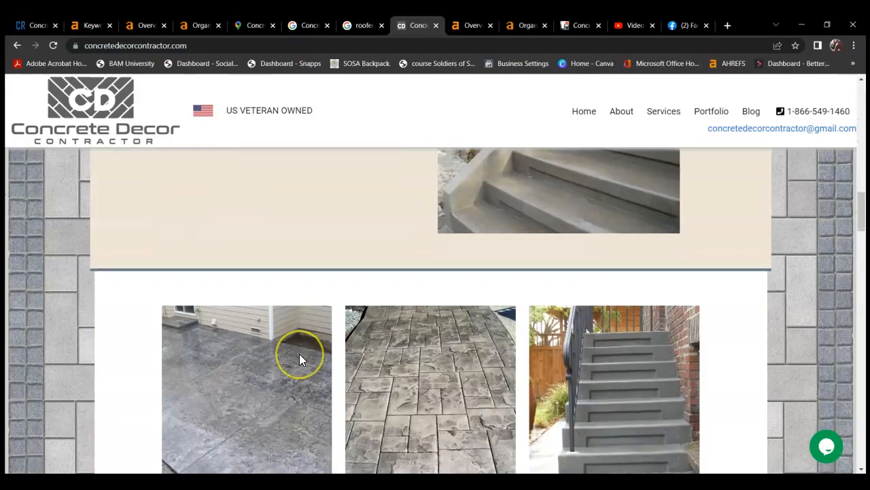
{"action": "scroll", "scroll_direction": "down", "scroll_amount": 3}
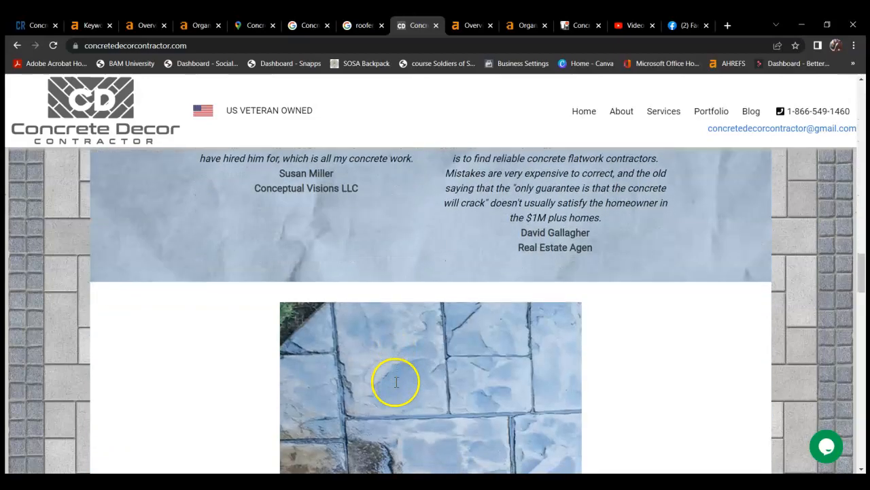
{"action": "scroll", "scroll_direction": "down", "scroll_amount": 3}
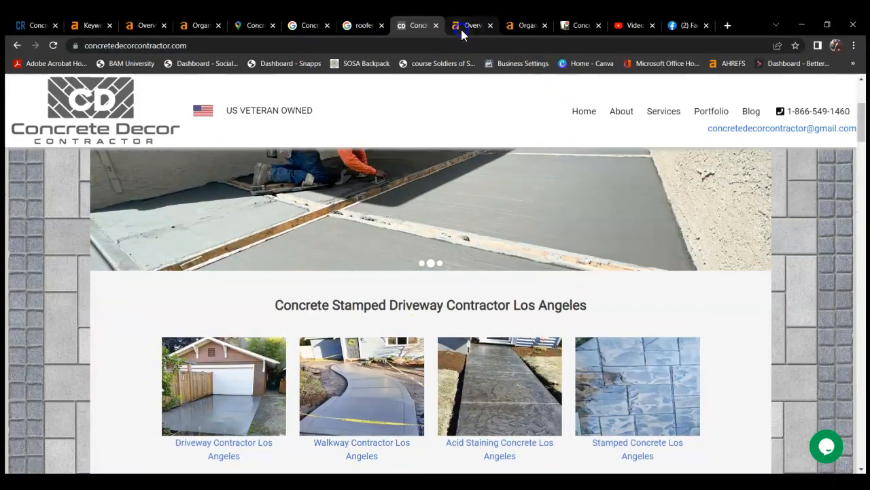
{"action": "left_click", "coordinate": [471, 25]}
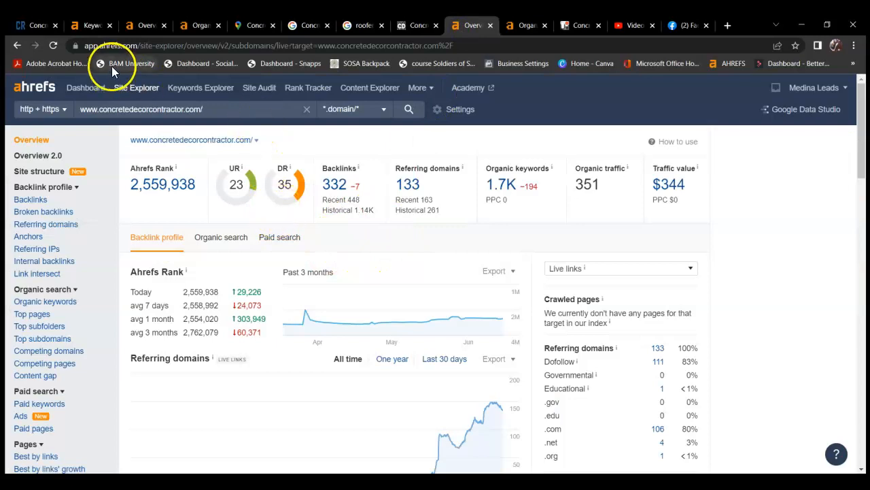
Step: Flip to the client's Site Explorer overview and back to concretedecorcontractor.com's DR 35 overview
{"action": "left_click", "coordinate": [142, 25]}
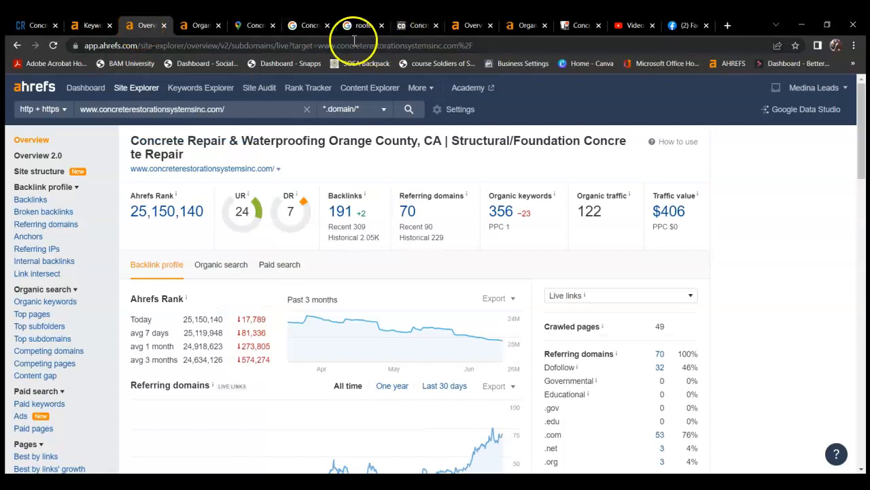
{"action": "left_click", "coordinate": [473, 24]}
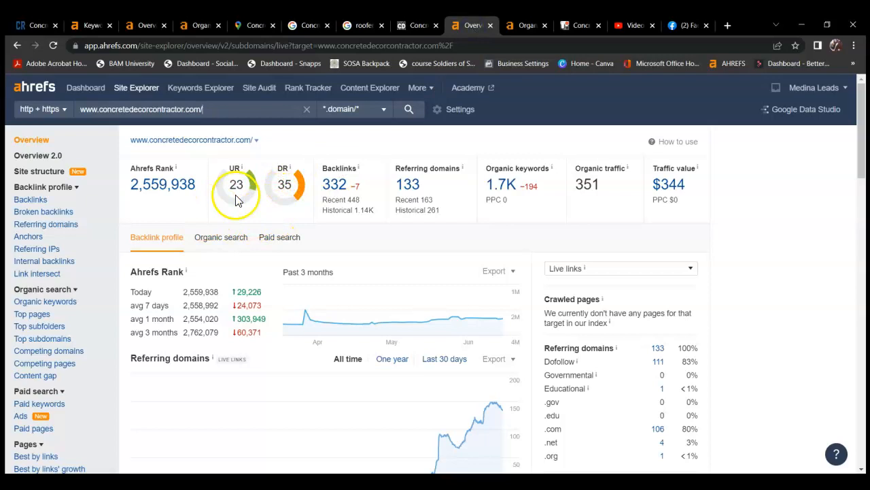
{"action": "mouse_move", "coordinate": [293, 204]}
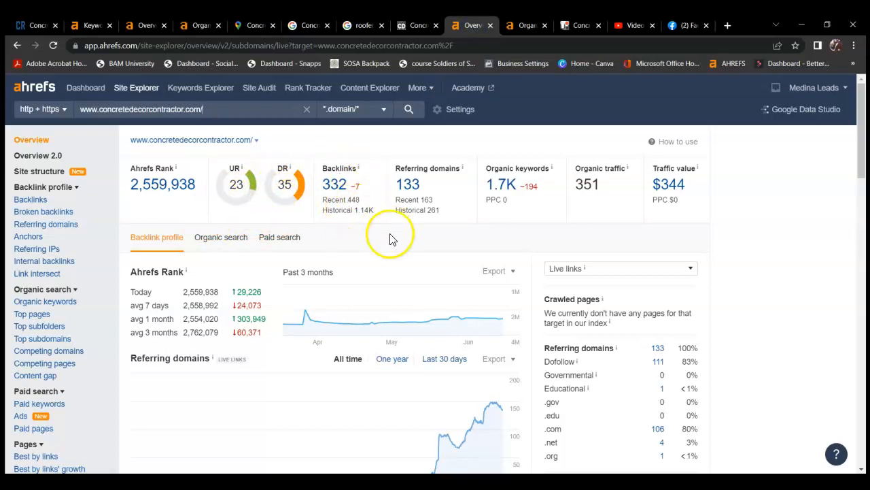
{"action": "mouse_move", "coordinate": [433, 246]}
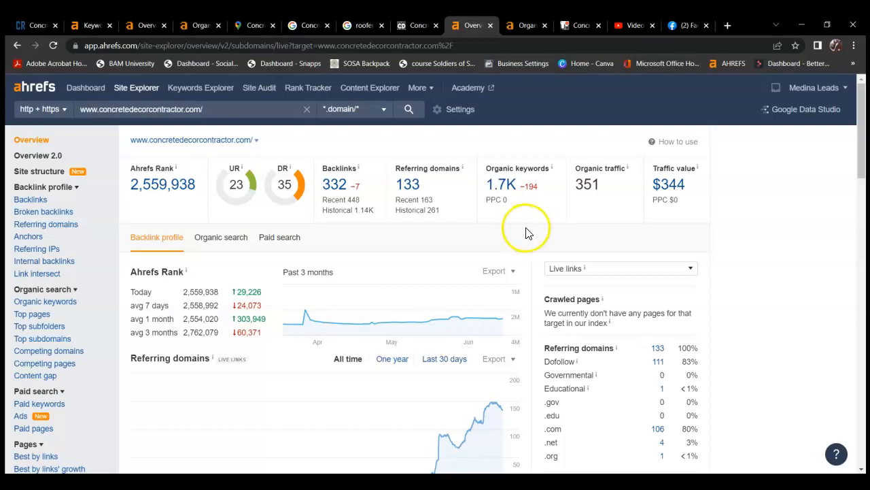
{"action": "mouse_move", "coordinate": [595, 218]}
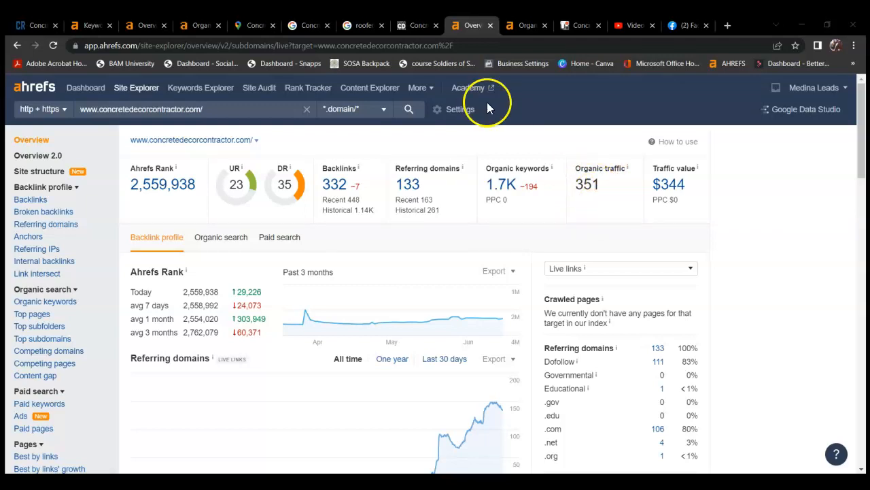
{"action": "mouse_move", "coordinate": [528, 24]}
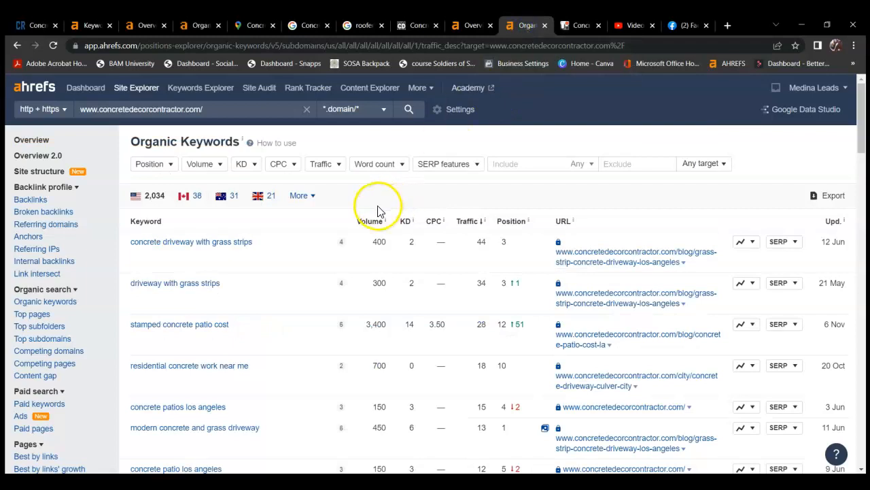
Step: Scroll through concretedecorcontractor.com's 2,034 US organic keywords past 'sidewalk apron'
{"action": "scroll", "scroll_direction": "down", "scroll_amount": 3}
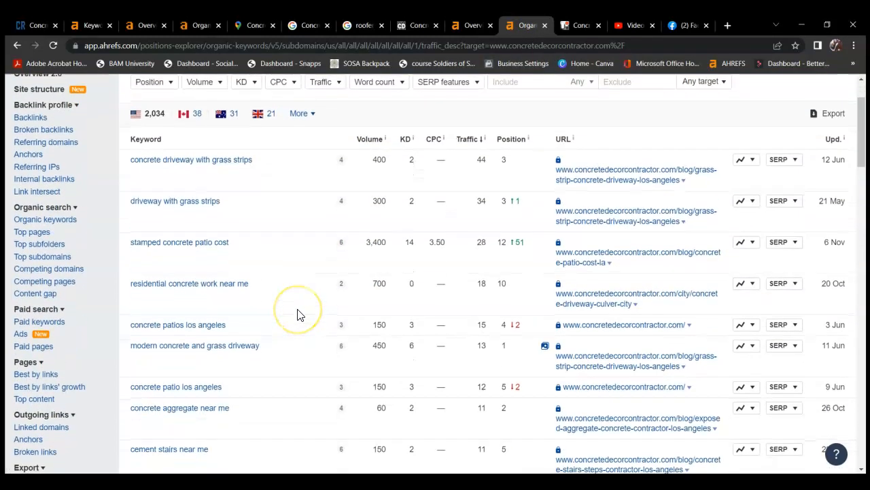
{"action": "scroll", "scroll_direction": "down", "scroll_amount": 3}
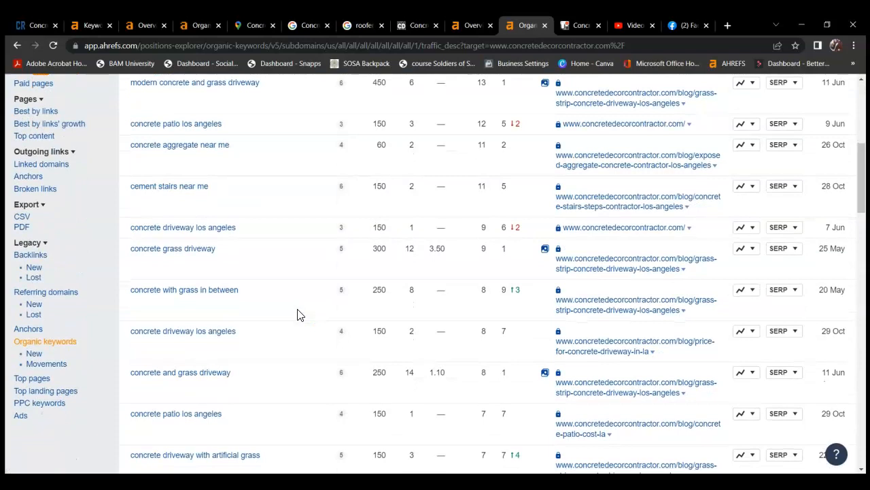
{"action": "scroll", "scroll_direction": "down", "scroll_amount": 3}
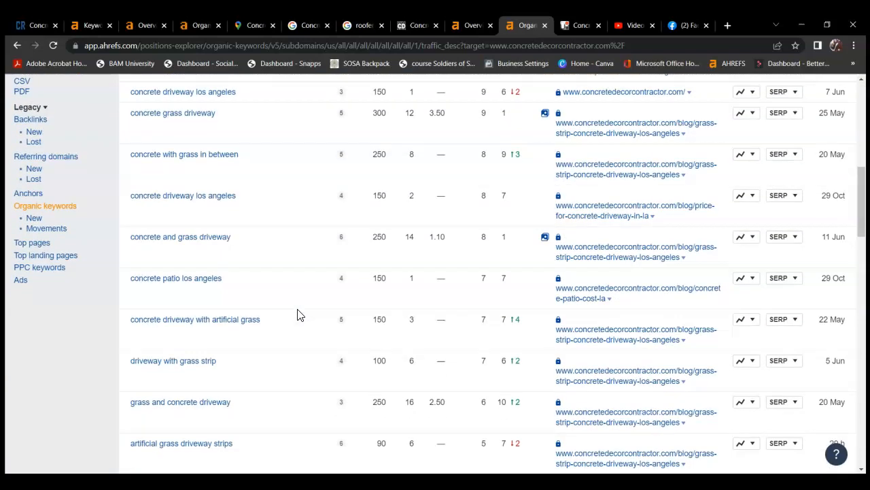
{"action": "scroll", "scroll_direction": "down", "scroll_amount": 3}
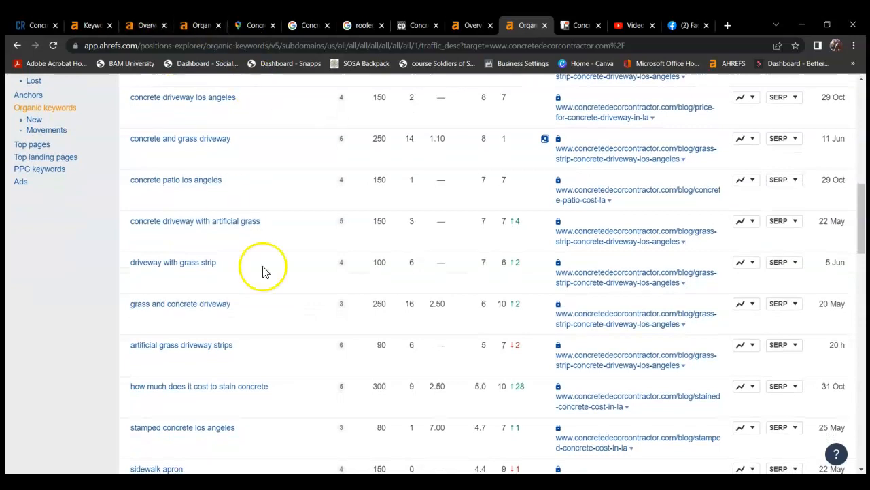
{"action": "scroll", "scroll_direction": "down", "scroll_amount": 3}
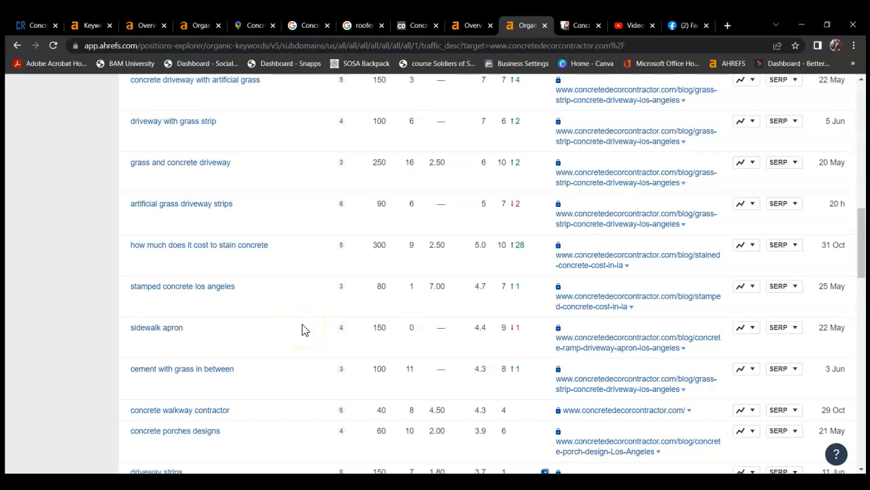
{"action": "mouse_move", "coordinate": [305, 326]}
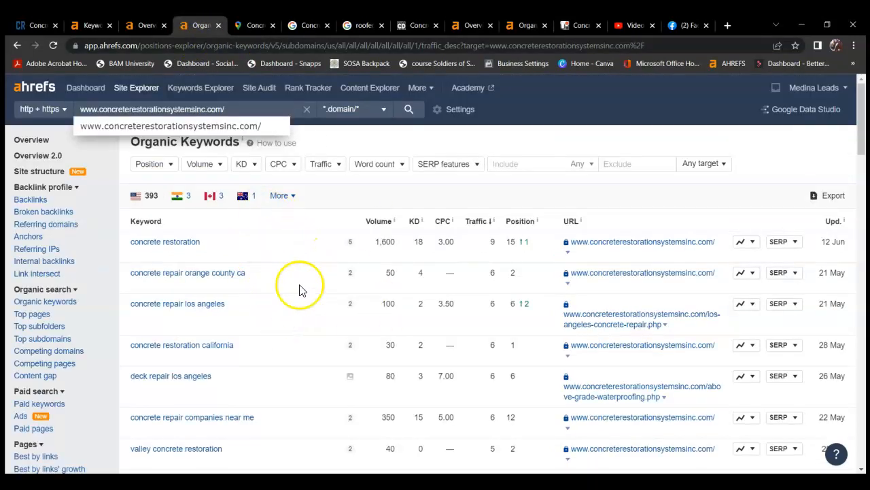
{"action": "scroll", "scroll_direction": "down", "scroll_amount": 3}
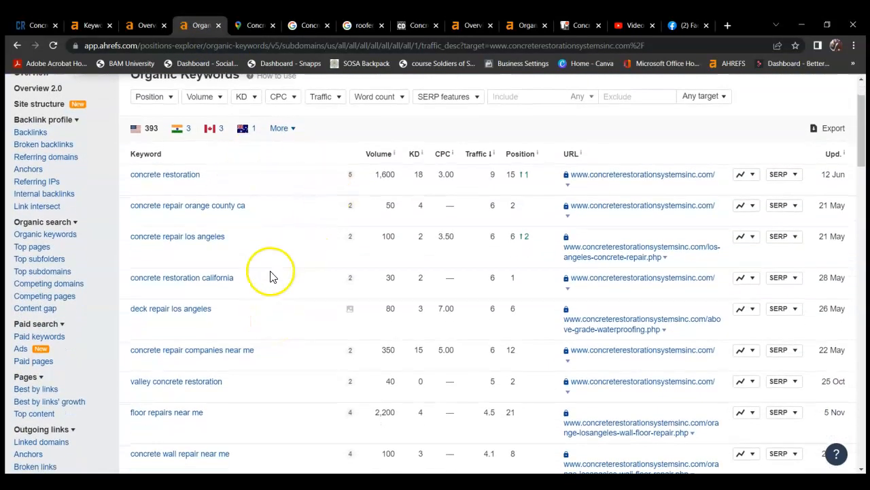
{"action": "scroll", "scroll_direction": "down", "scroll_amount": 3}
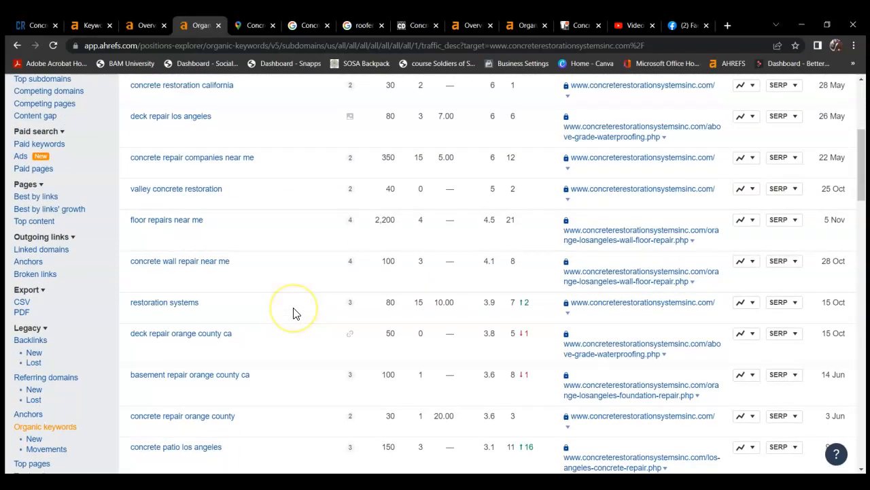
{"action": "scroll", "scroll_direction": "down", "scroll_amount": 3}
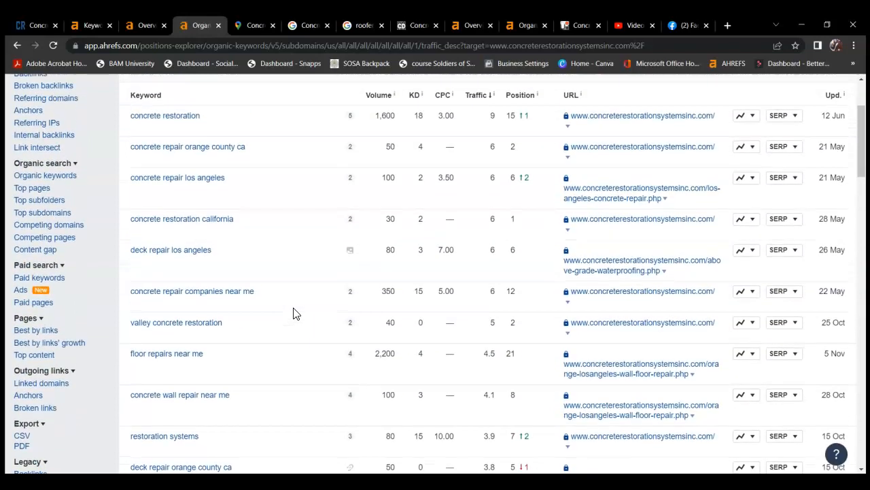
{"action": "scroll", "scroll_direction": "down", "scroll_amount": 3}
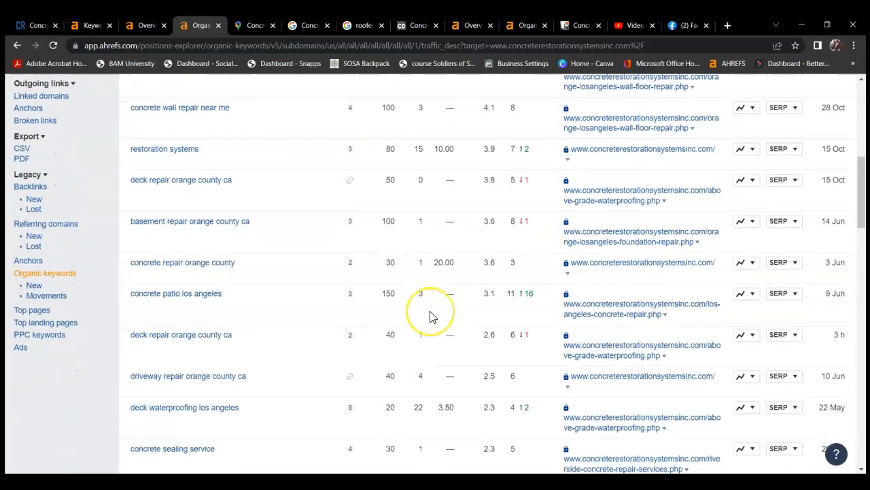
{"action": "scroll", "scroll_direction": "down", "scroll_amount": 3}
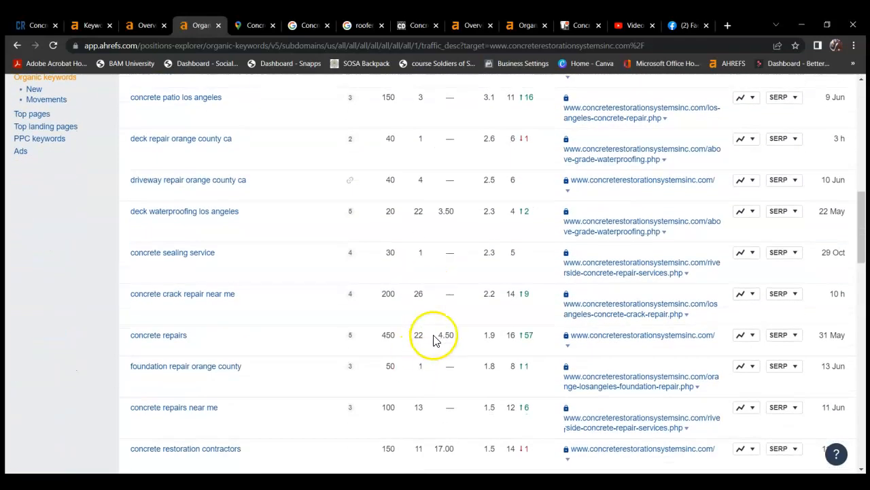
{"action": "scroll", "scroll_direction": "down", "scroll_amount": 3}
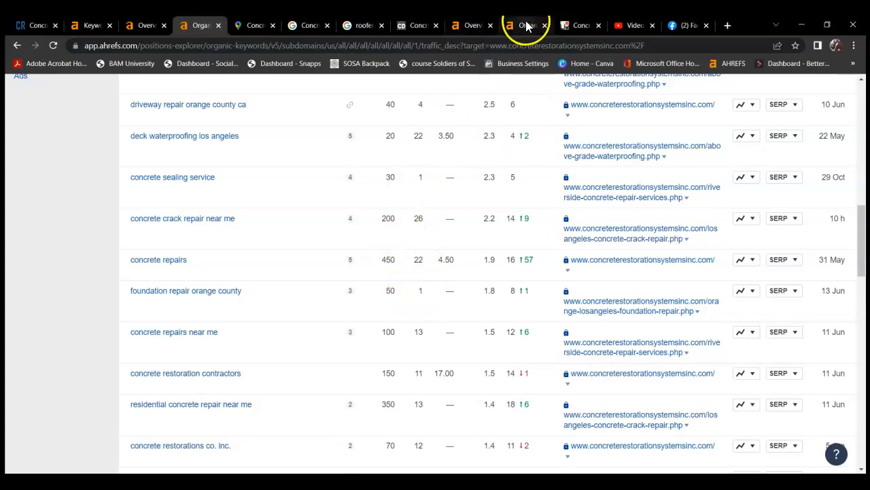
Step: Return to concretedecorcontractor.com's organic keywords and scroll toward the first page's pagination
{"action": "left_click", "coordinate": [527, 24]}
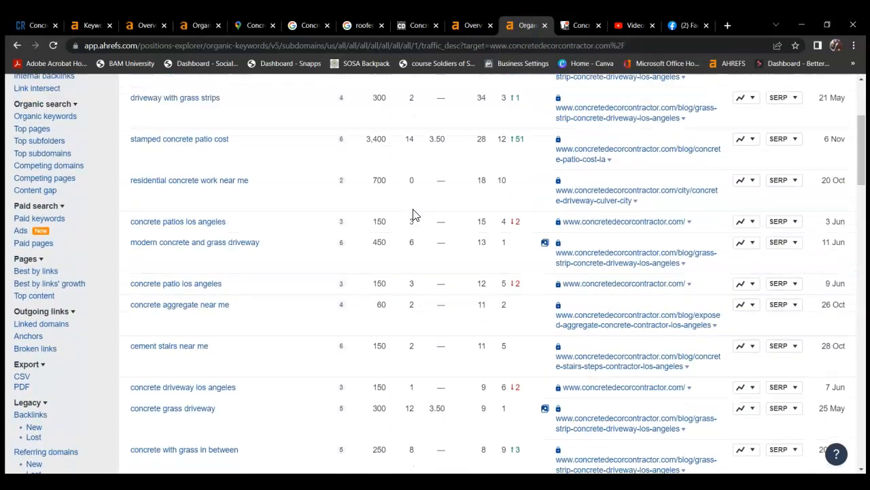
{"action": "scroll", "scroll_direction": "down", "scroll_amount": 3}
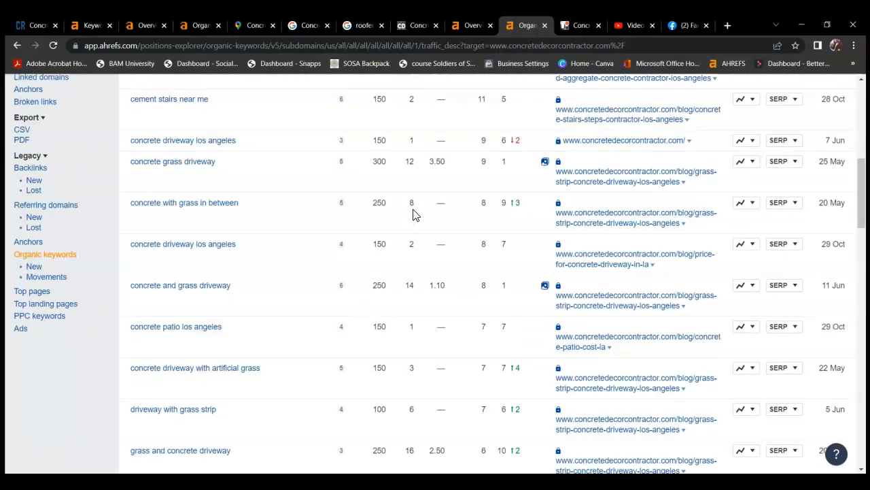
{"action": "scroll", "scroll_direction": "down", "scroll_amount": 3}
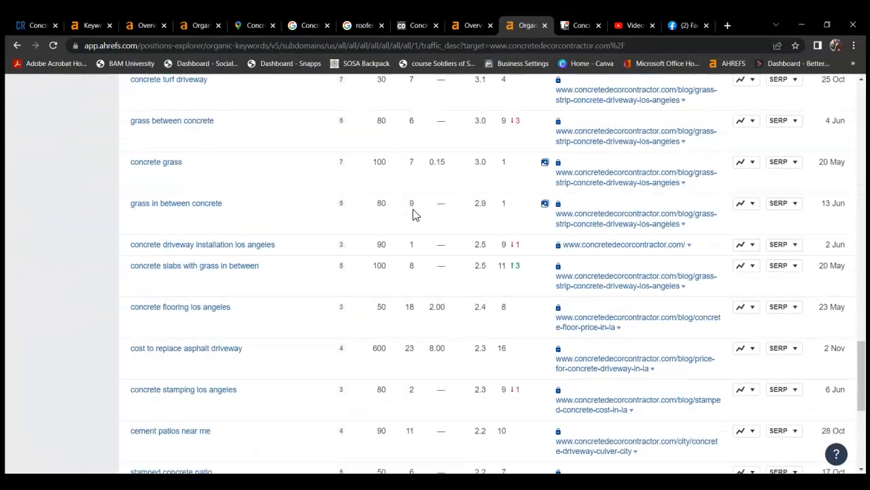
{"action": "scroll", "scroll_direction": "down", "scroll_amount": 3}
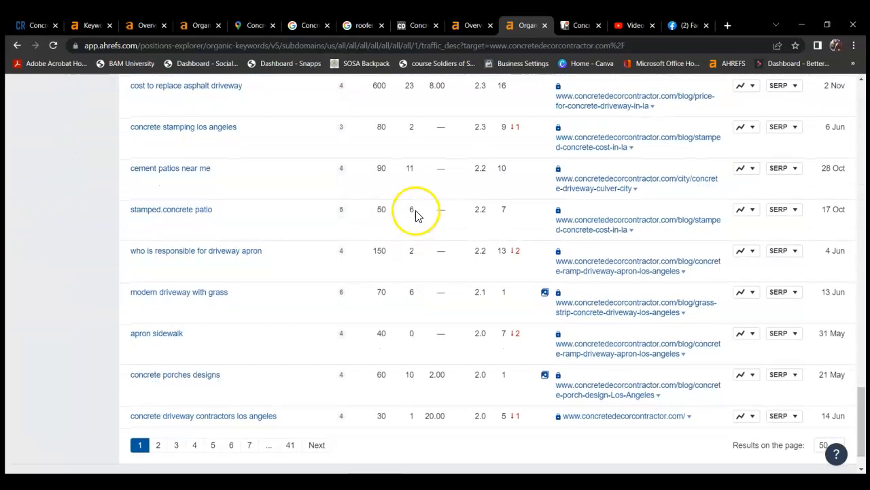
{"action": "scroll", "scroll_direction": "down", "scroll_amount": 3}
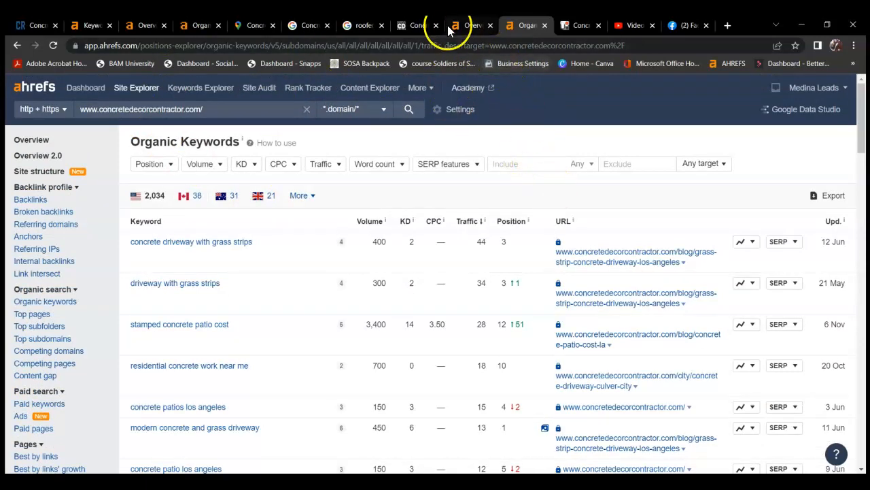
Step: Revisit the competitor's overview, the client's organic keywords and overview, then the Concrete Restoration Systems site
{"action": "left_click", "coordinate": [472, 24]}
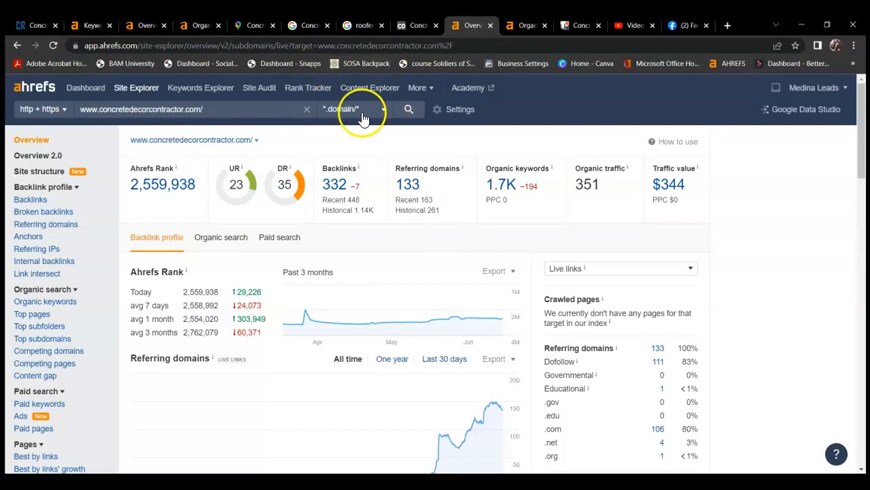
{"action": "left_click", "coordinate": [198, 24]}
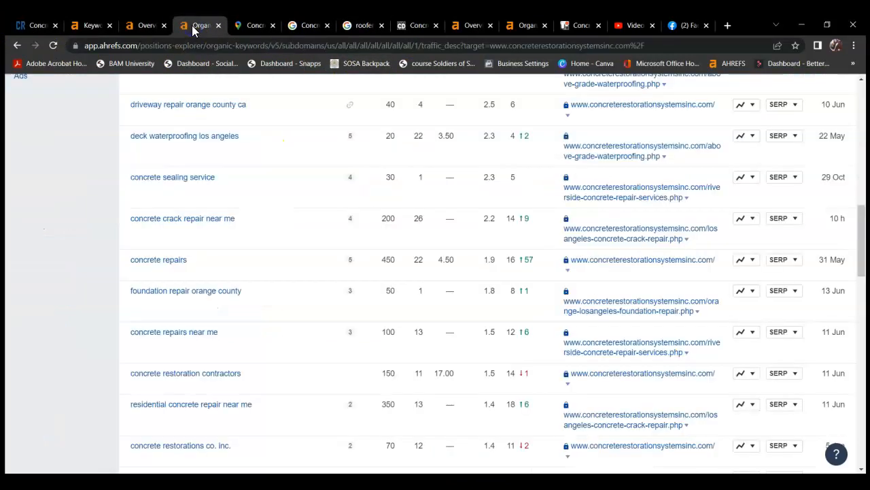
{"action": "left_click", "coordinate": [145, 24]}
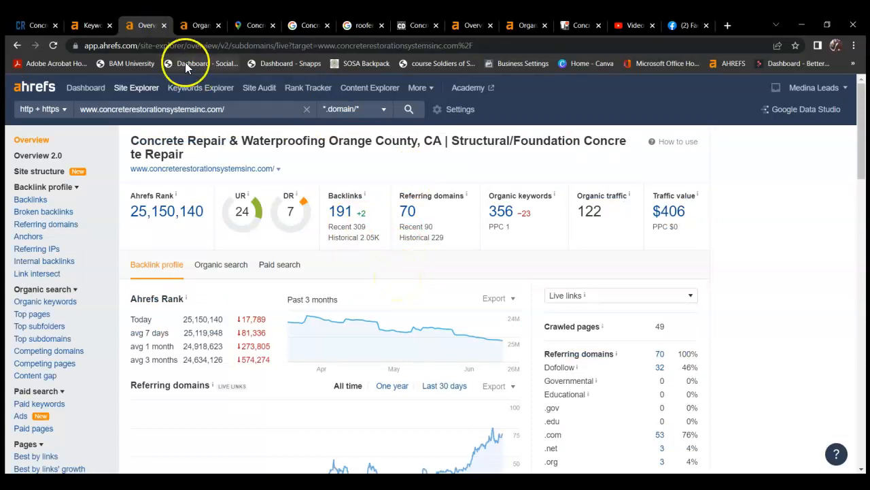
{"action": "left_click", "coordinate": [34, 24]}
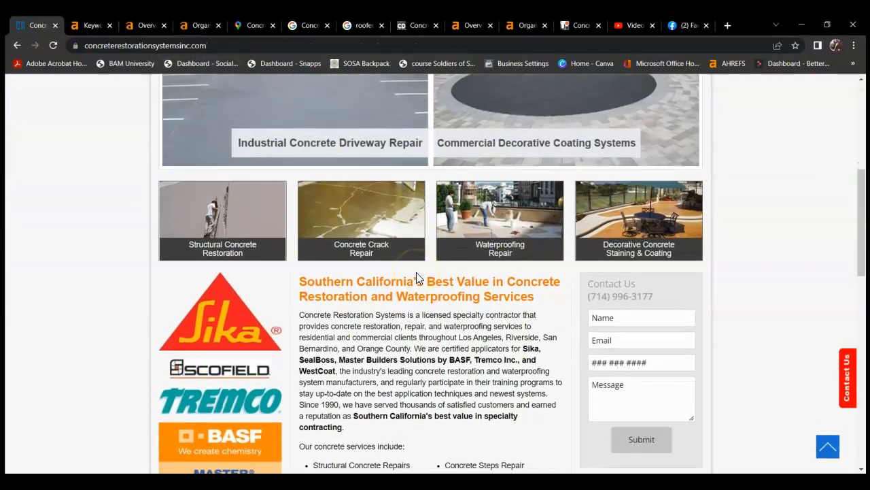
{"action": "scroll", "scroll_direction": "down", "scroll_amount": 3}
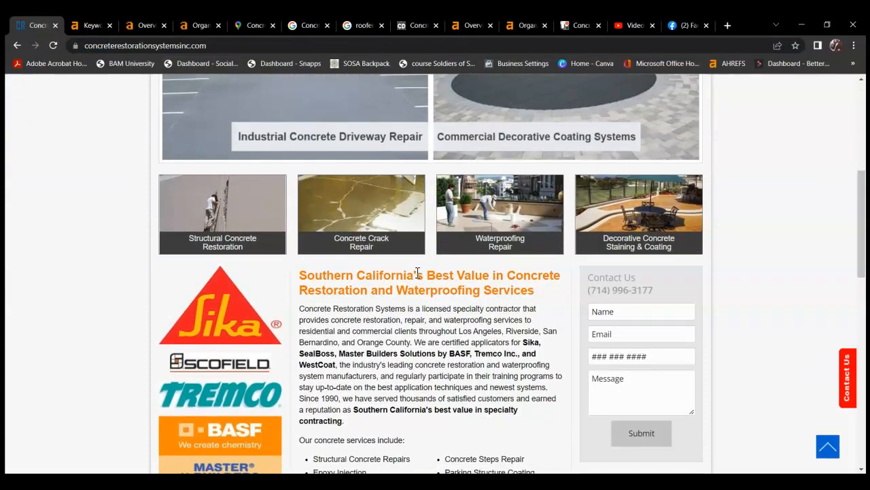
{"action": "scroll", "scroll_direction": "up", "scroll_amount": 3}
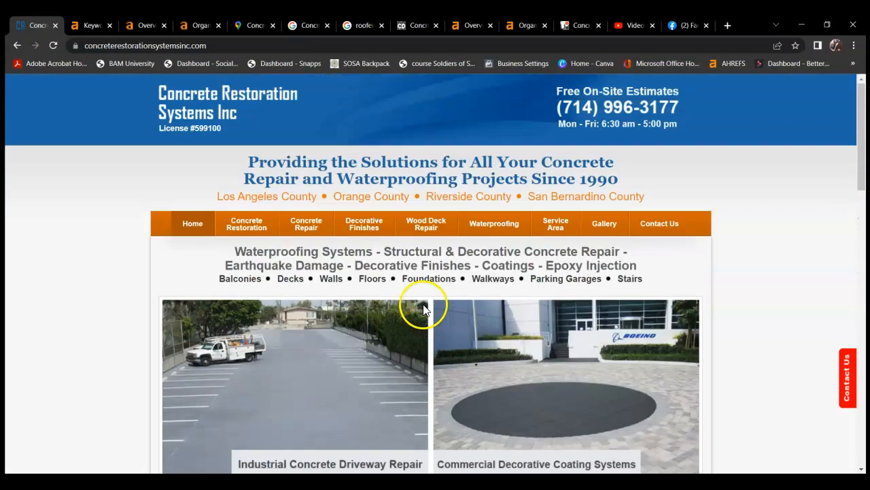
{"action": "mouse_move", "coordinate": [782, 202]}
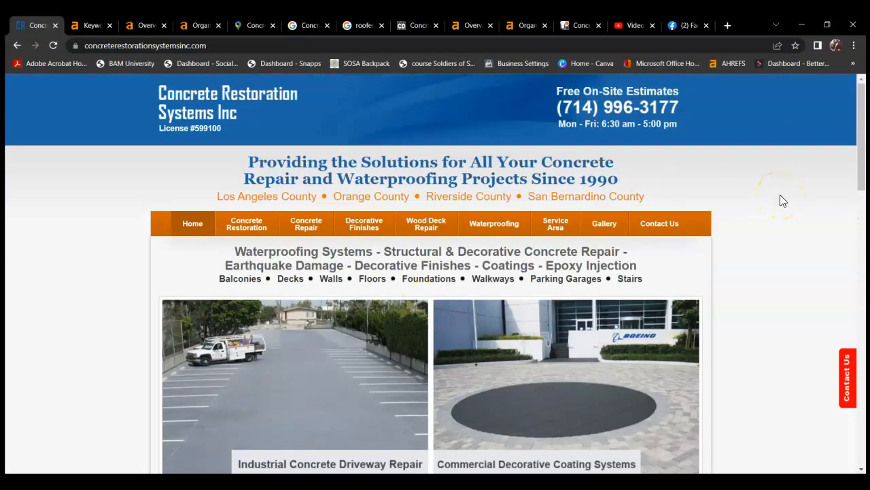